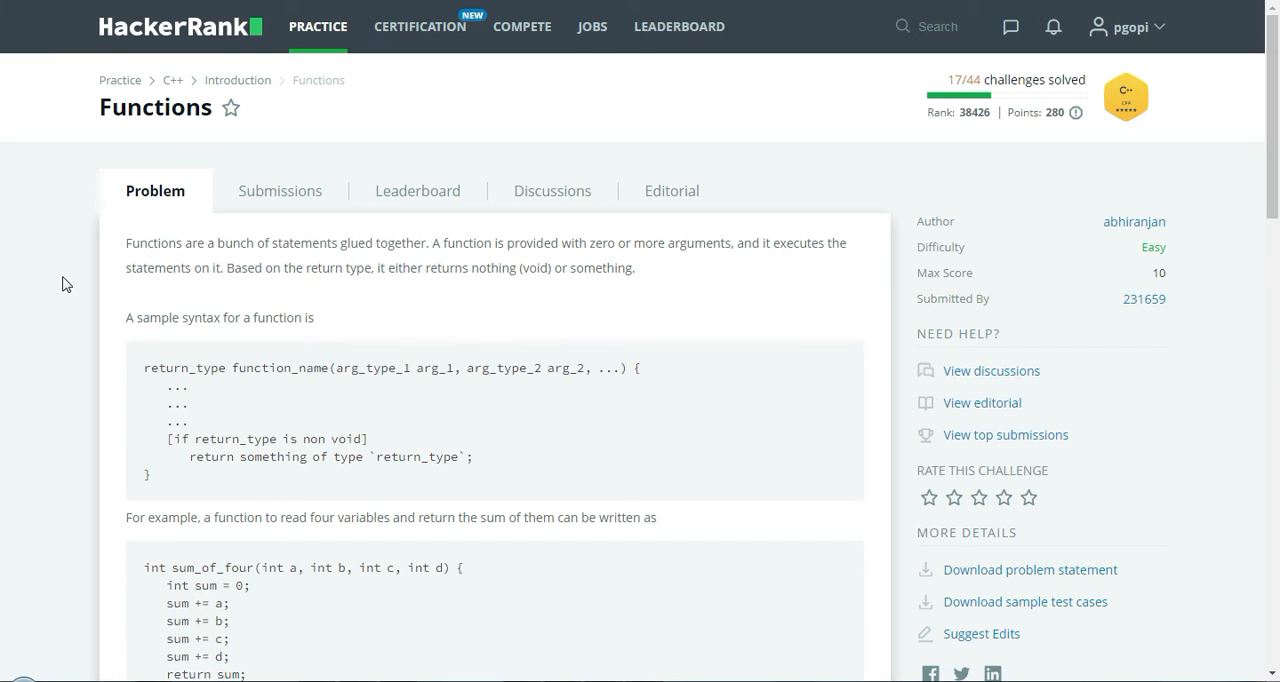
Review the problem's example function sum_of_four, highlighting its return type and name.
scroll(down, 3)
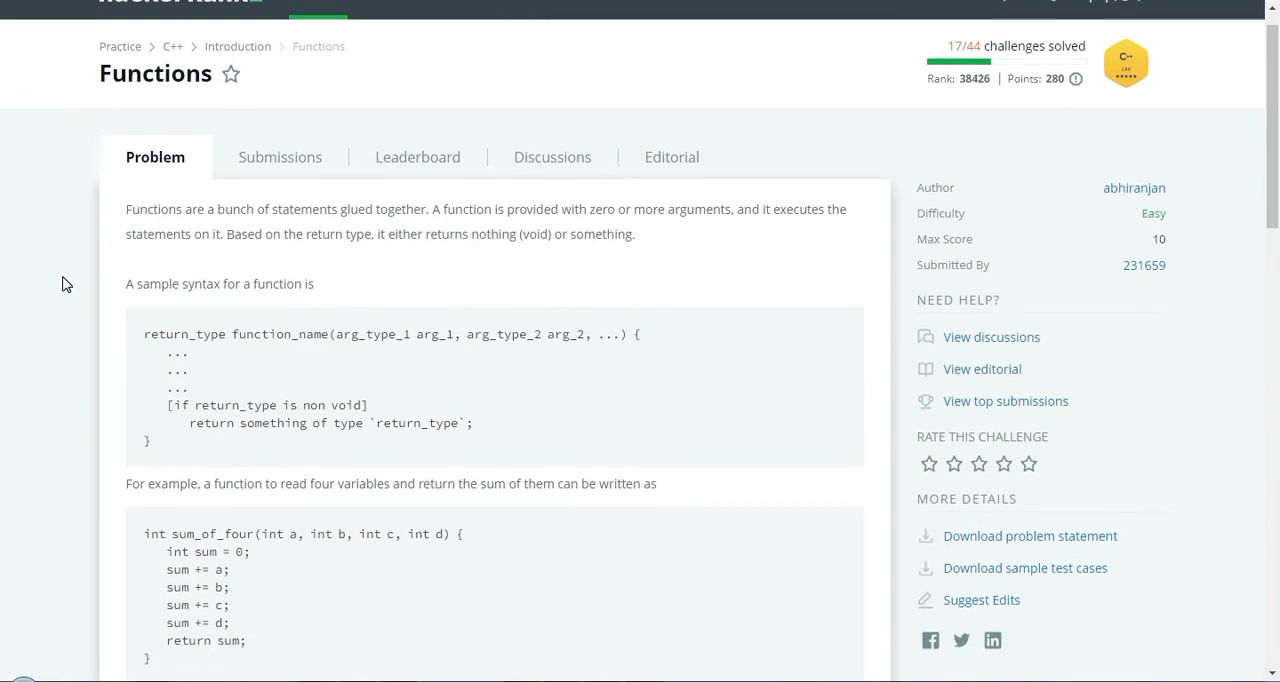
scroll(down, 3)
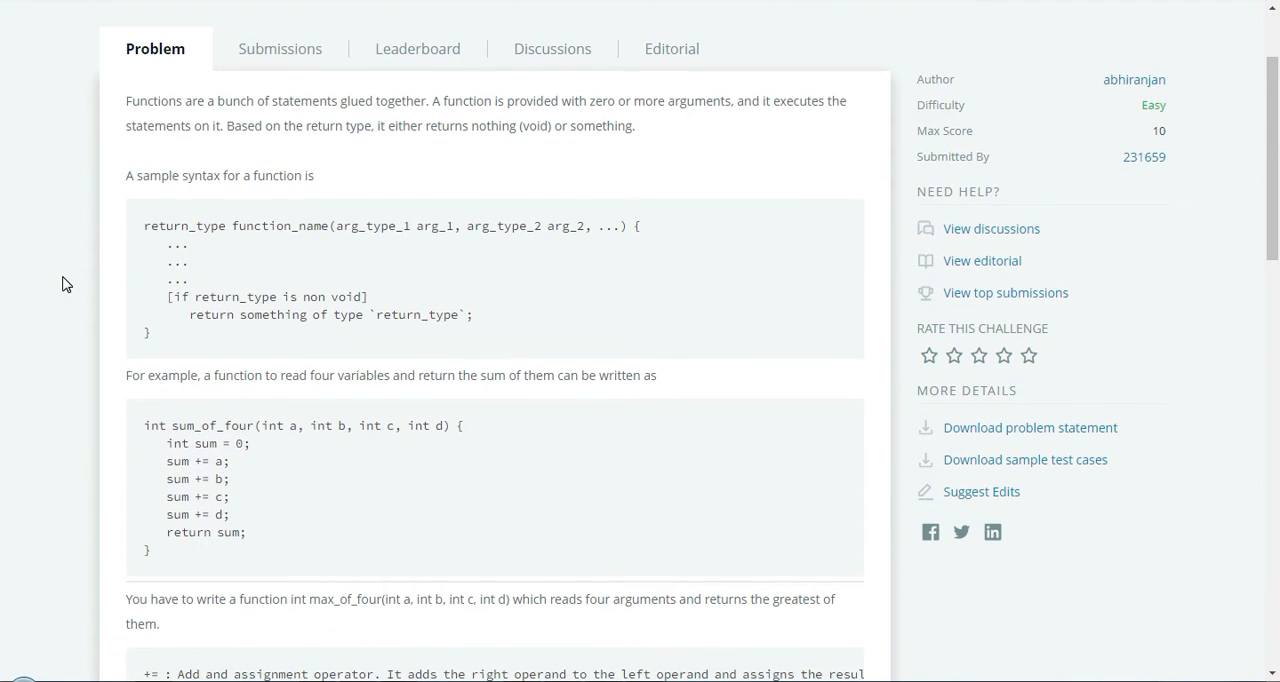
scroll(down, 3)
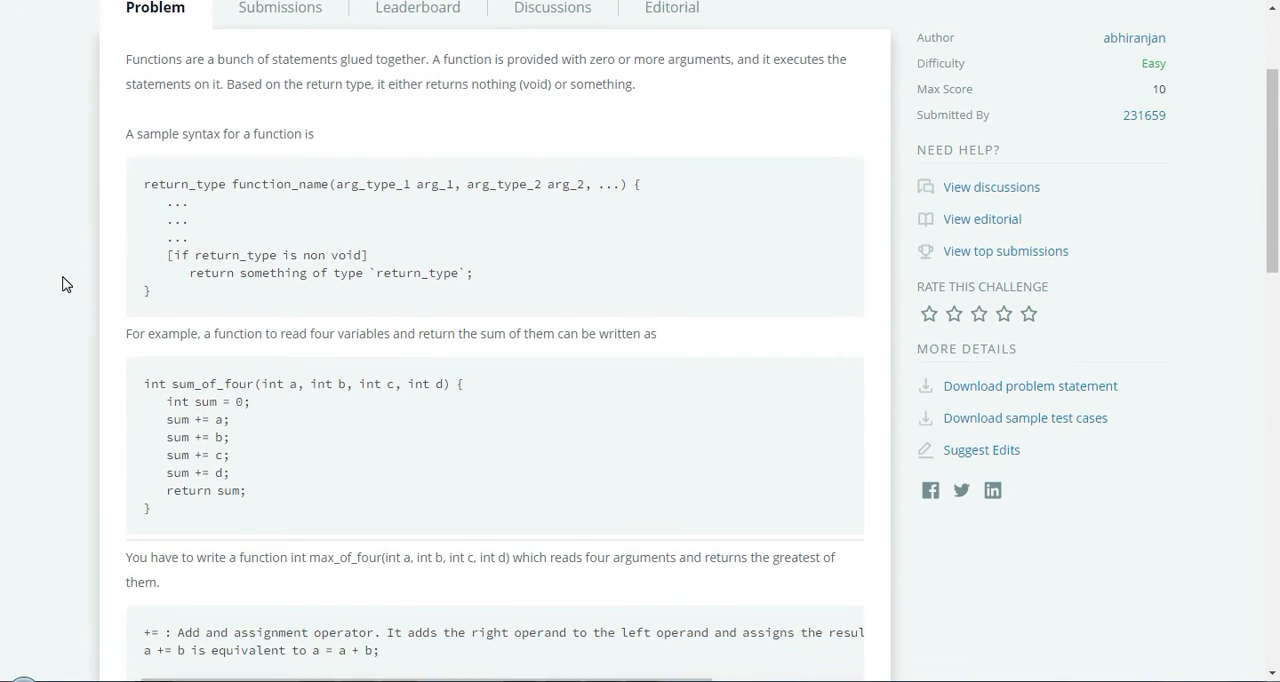
scroll(down, 3)
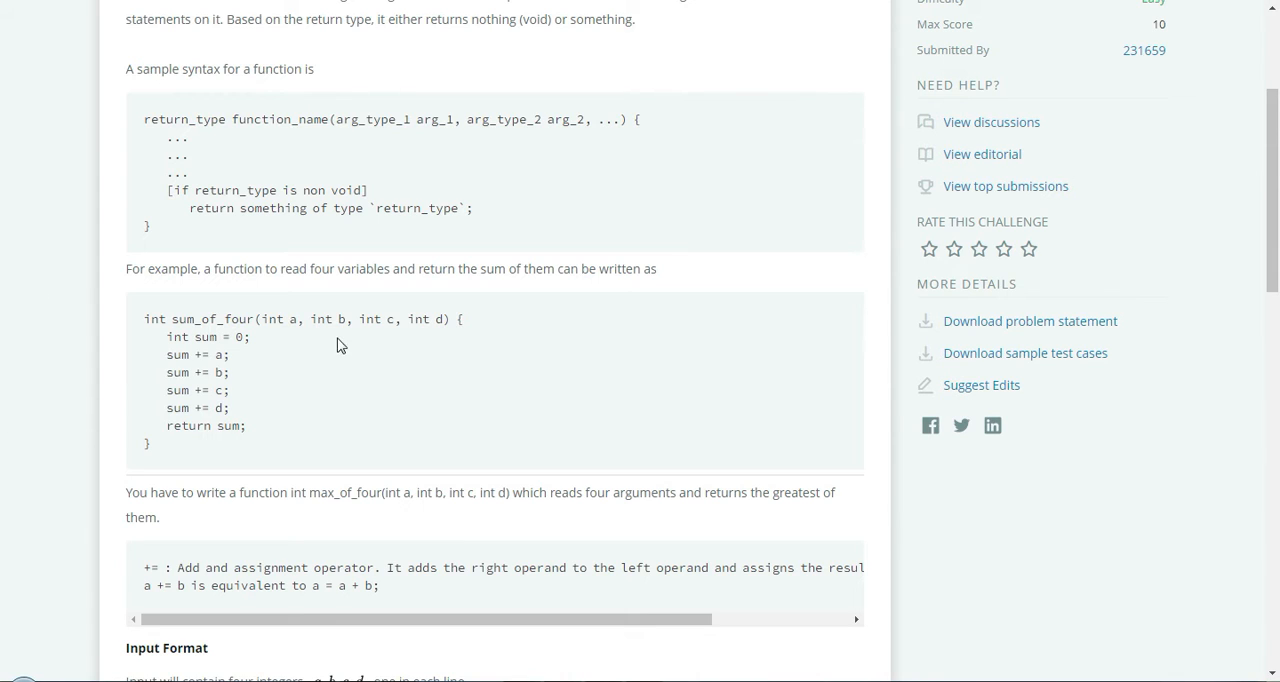
click(183, 325)
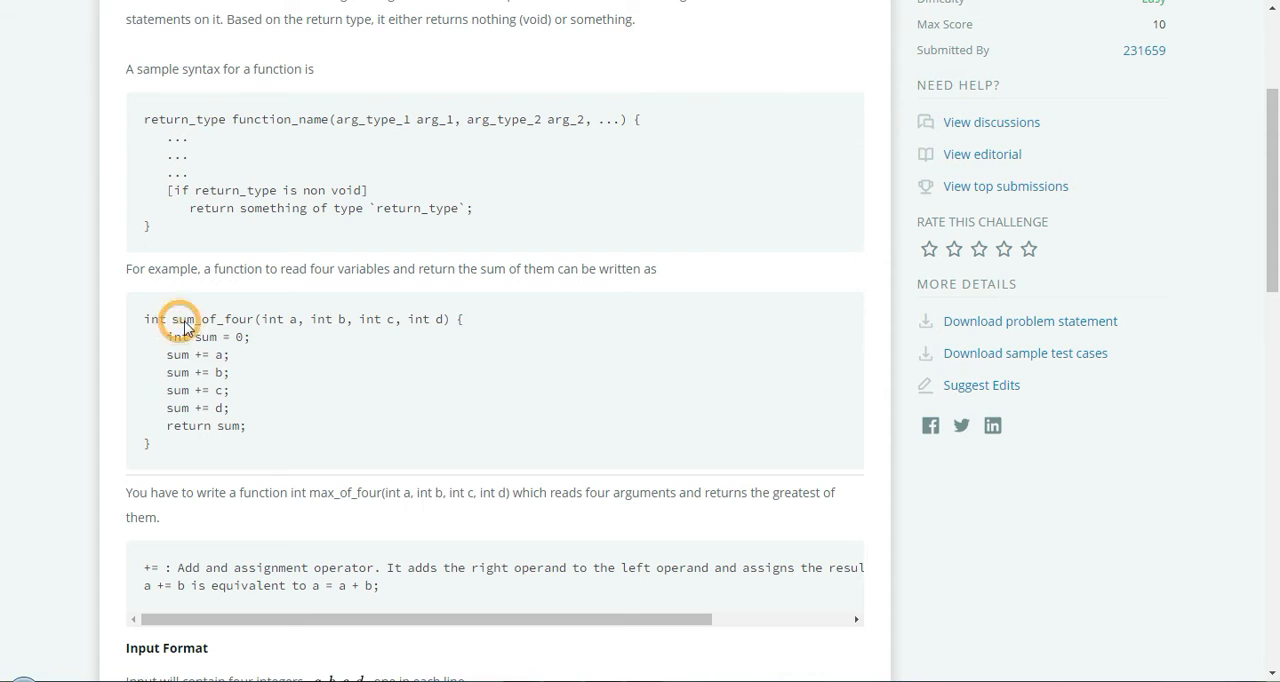
double_click(205, 319)
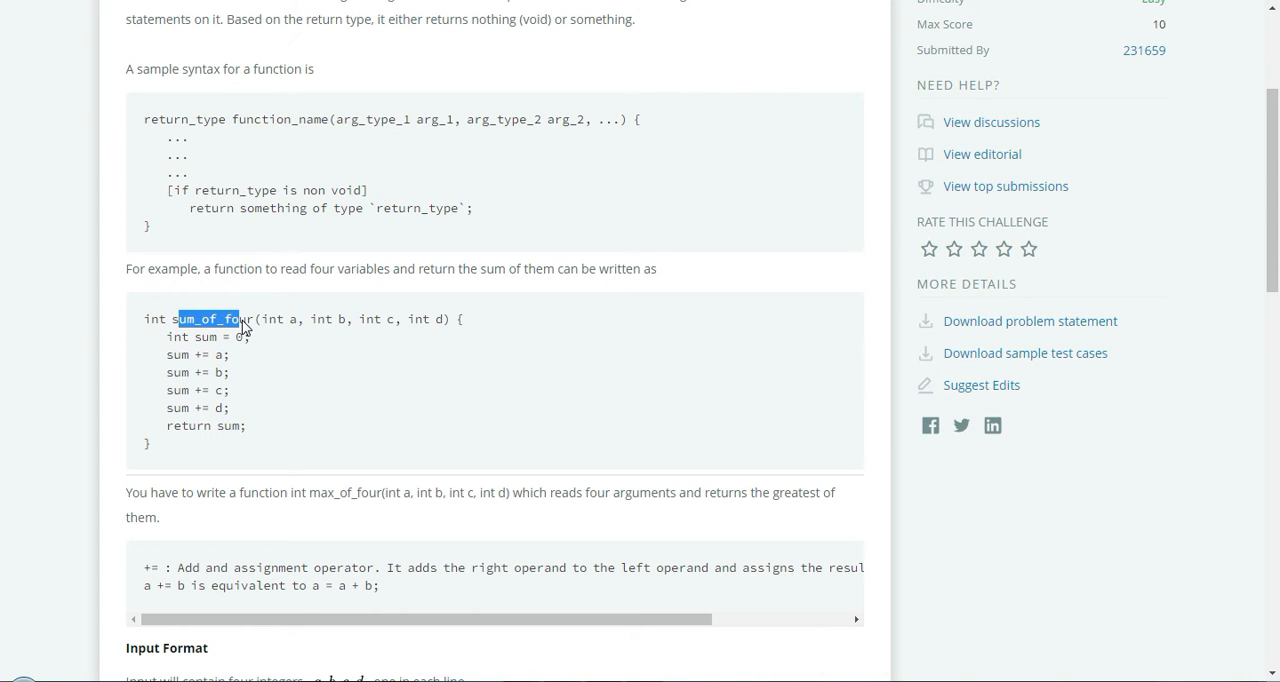
mouse_move(265, 327)
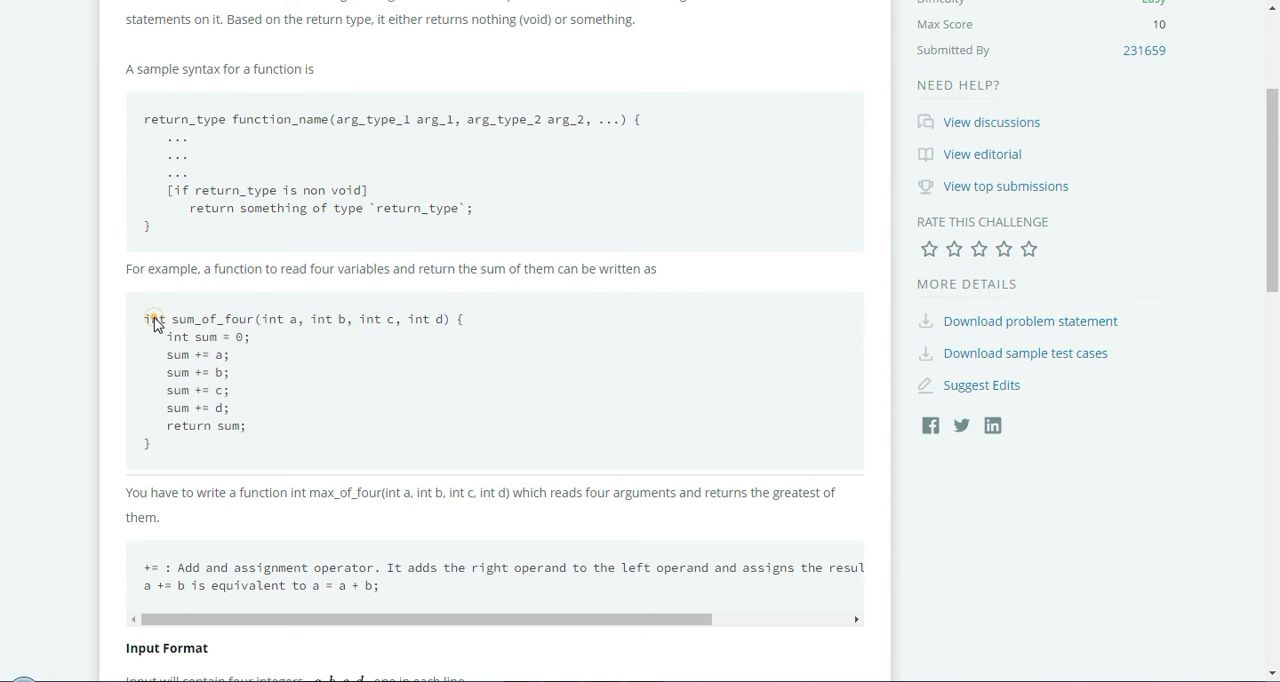
double_click(153, 318)
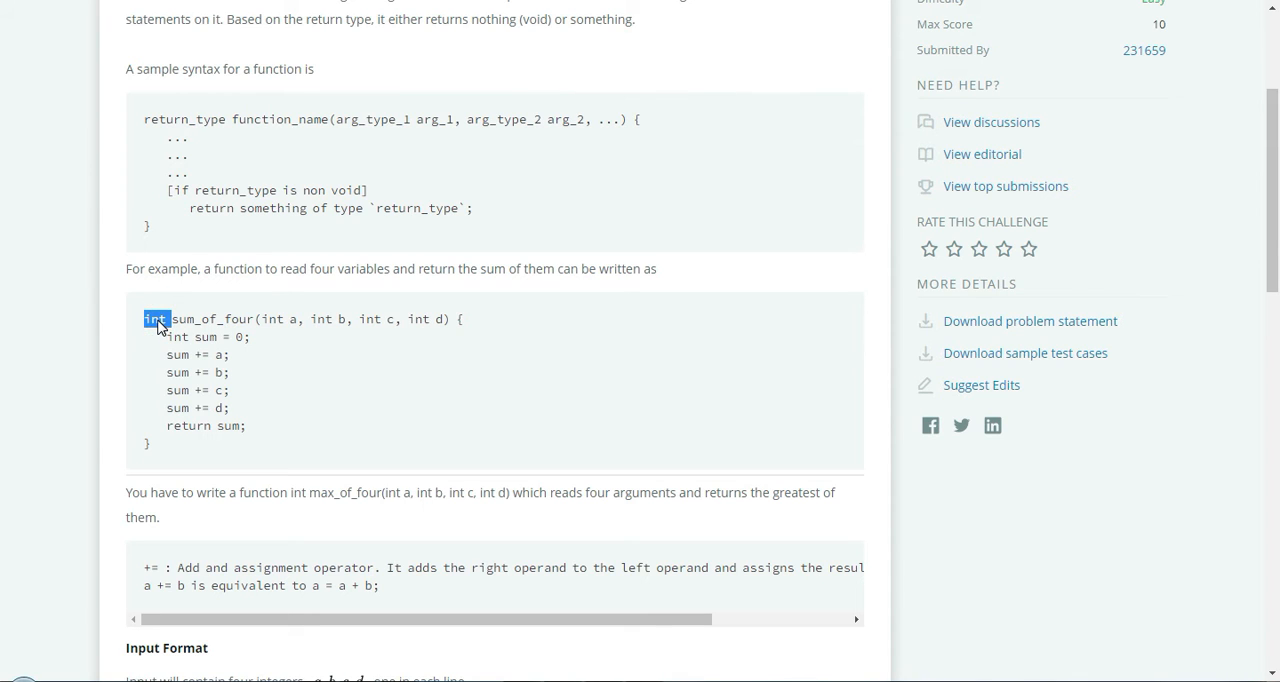
double_click(210, 319)
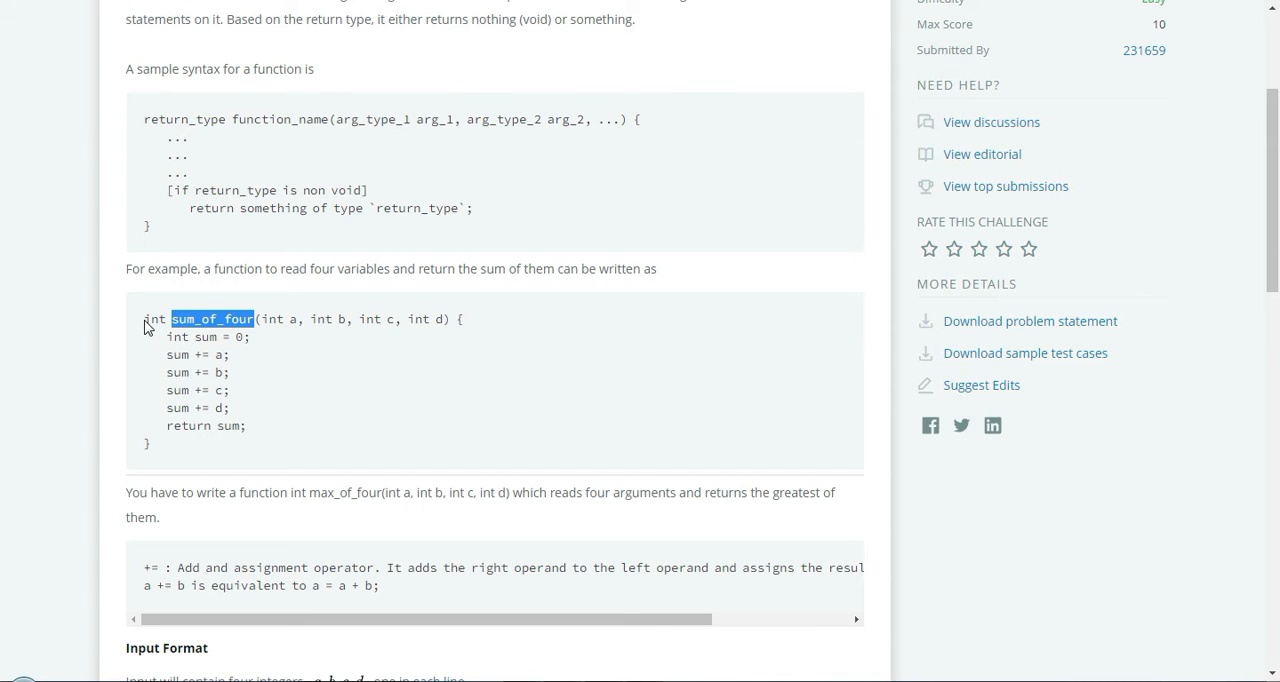
mouse_move(538, 314)
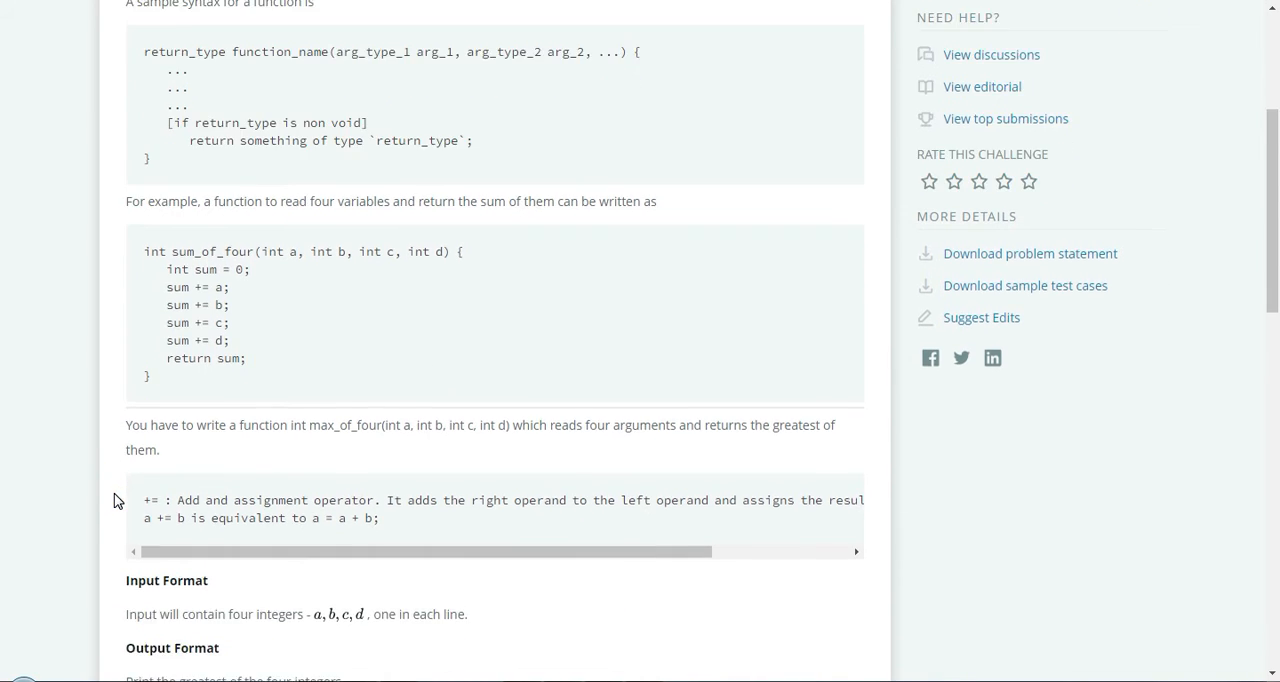
Inspect main's variables a, b, c and its max_of_four call, then place the cursor after the comment.
scroll(down, 3)
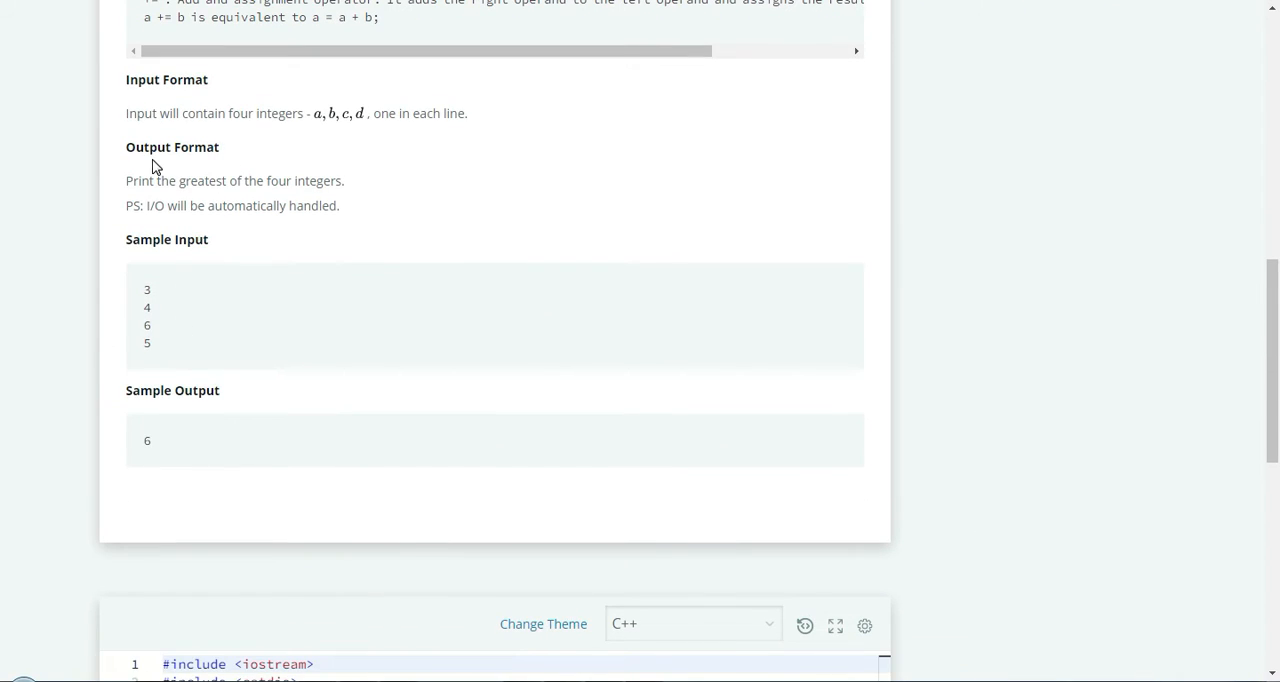
mouse_move(181, 190)
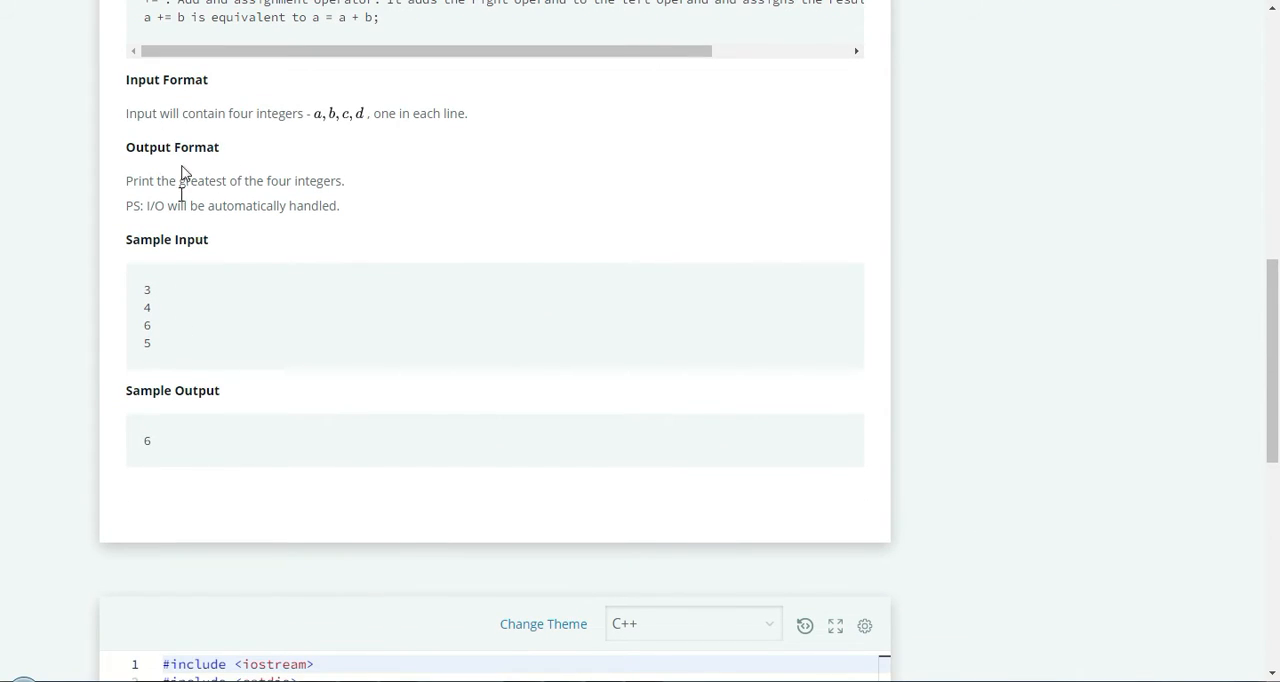
mouse_move(266, 166)
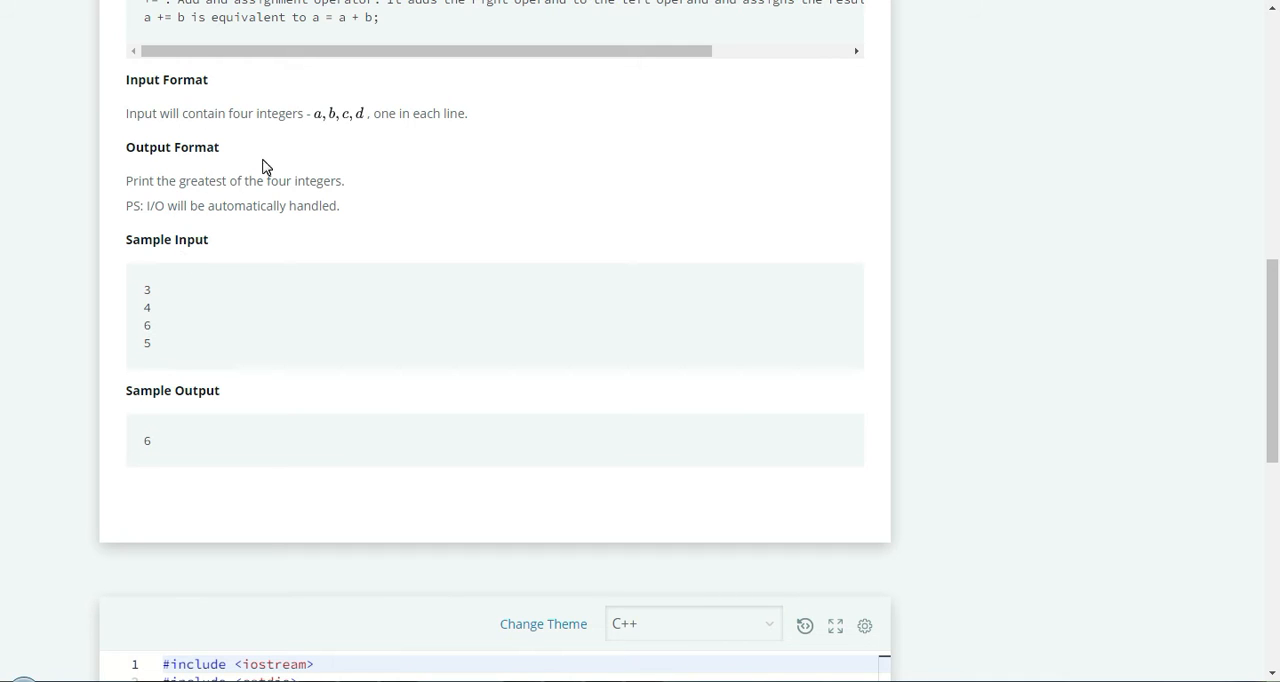
mouse_move(151, 301)
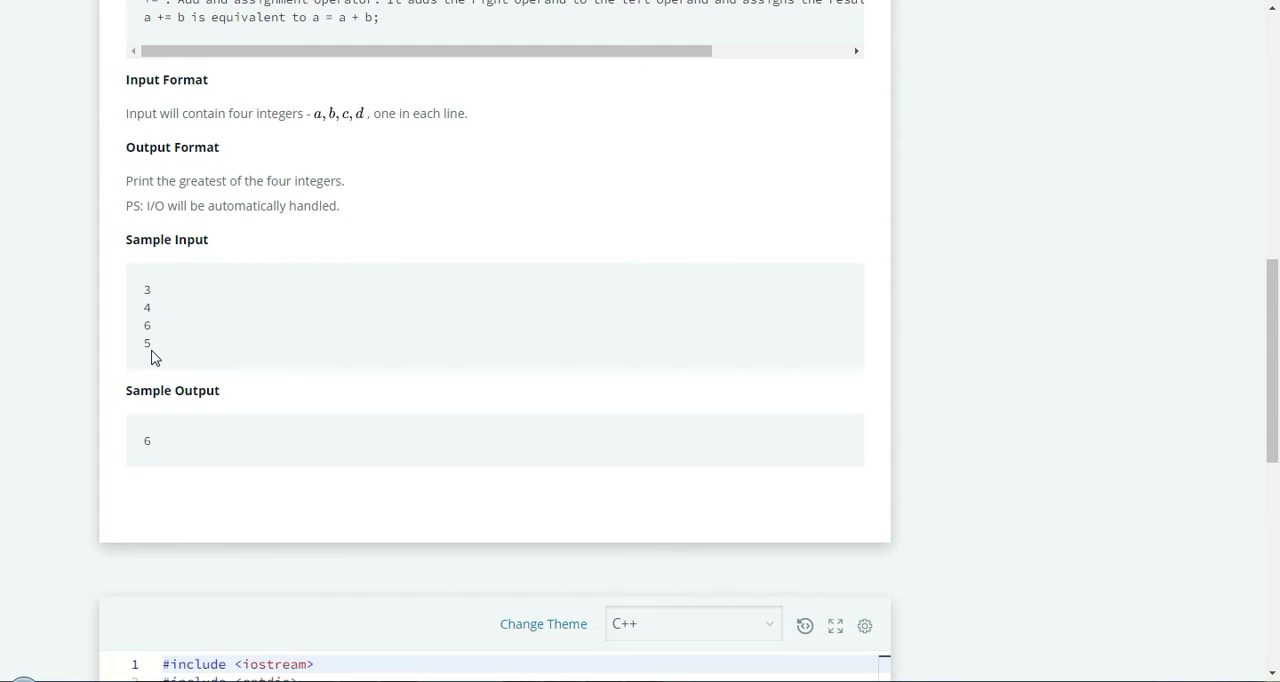
mouse_move(307, 175)
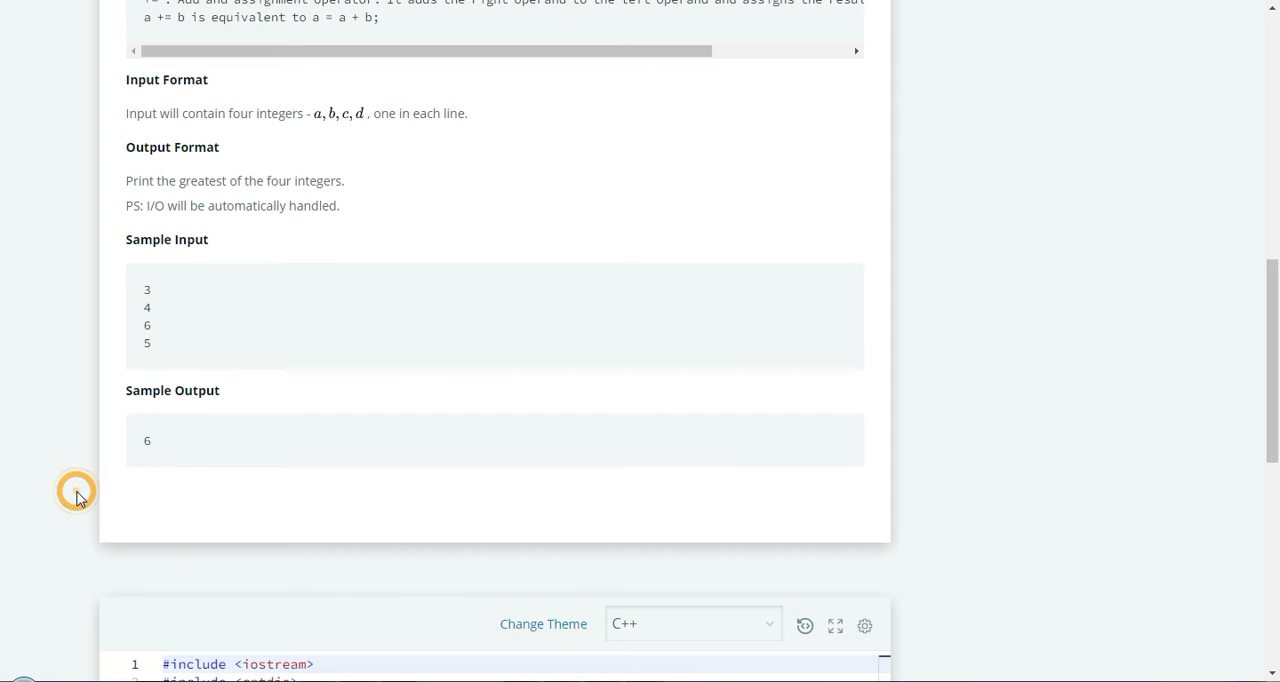
scroll(down, 3)
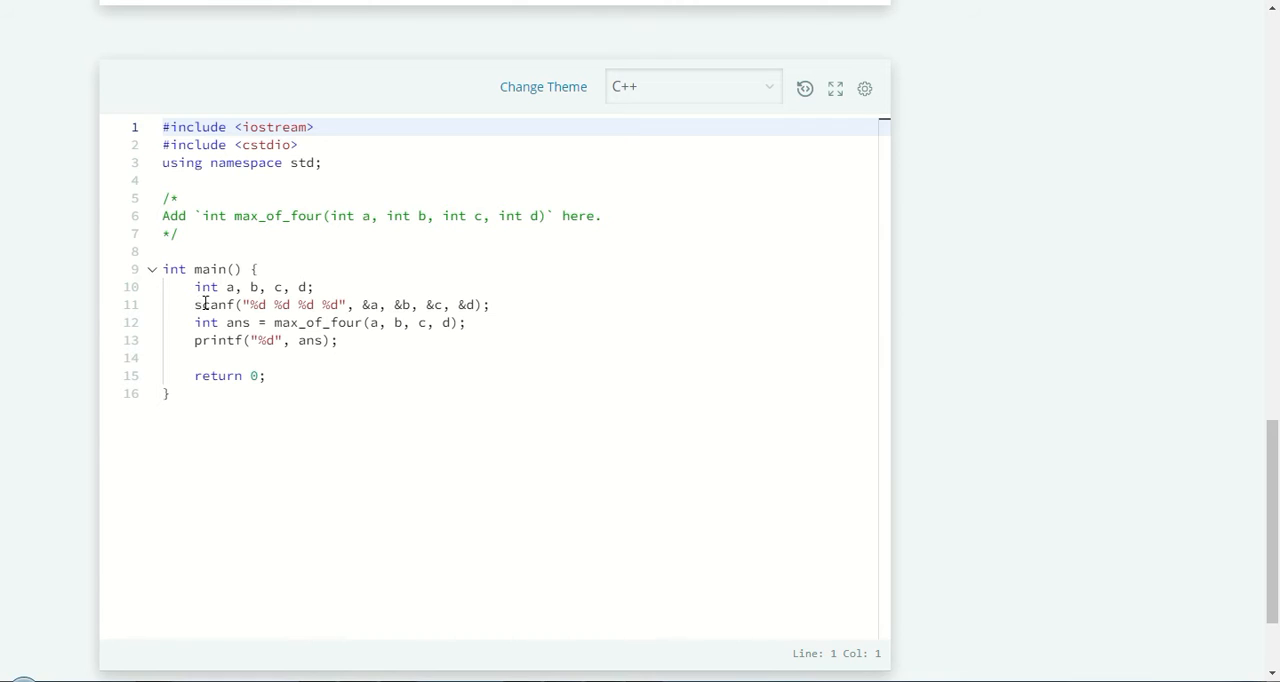
drag(220, 287, 297, 287)
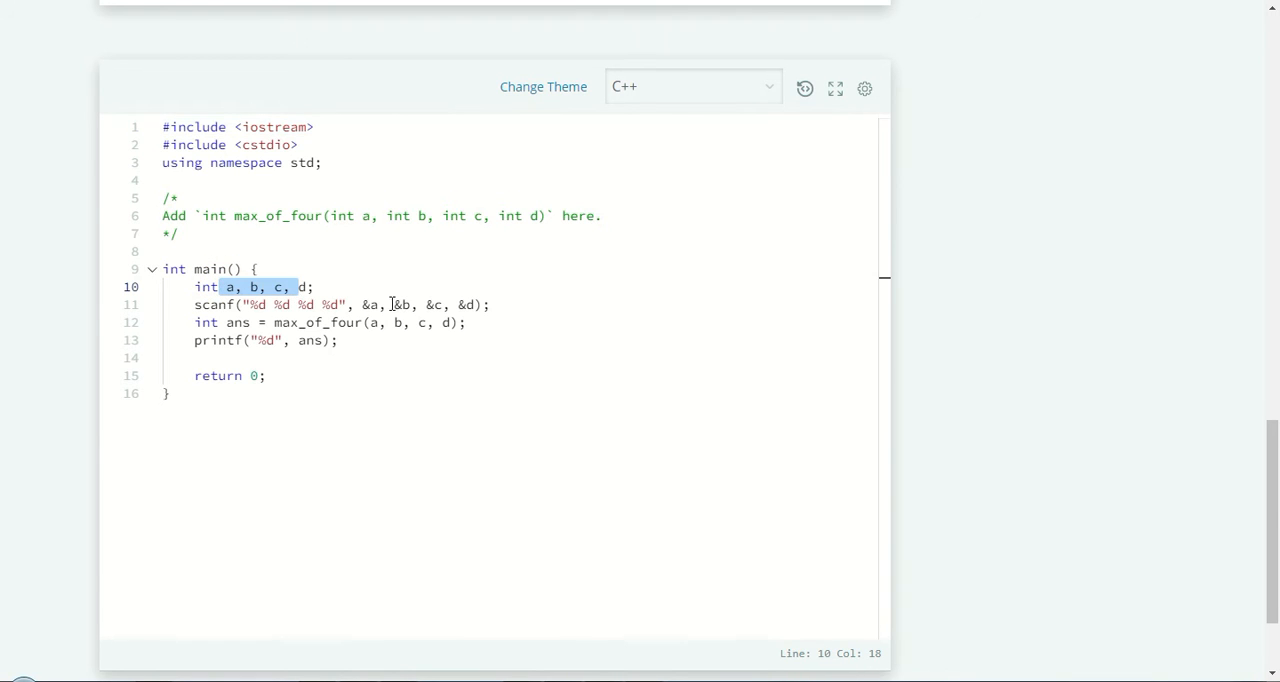
double_click(293, 322)
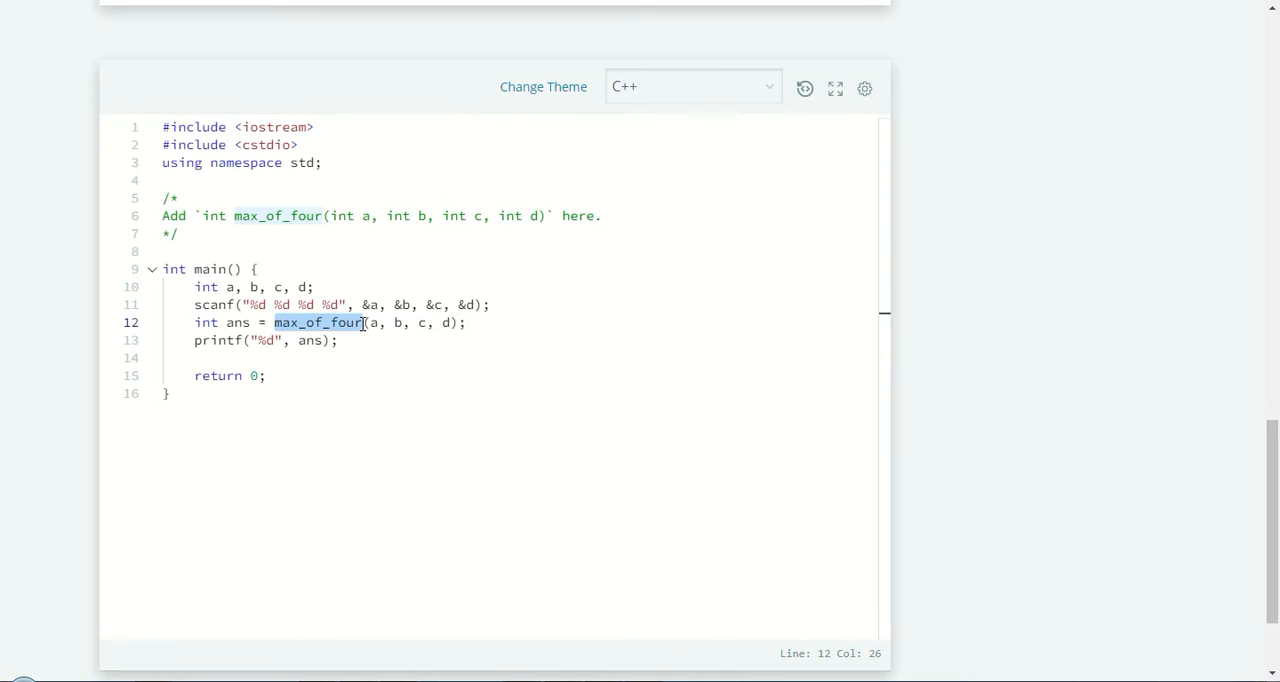
click(620, 233)
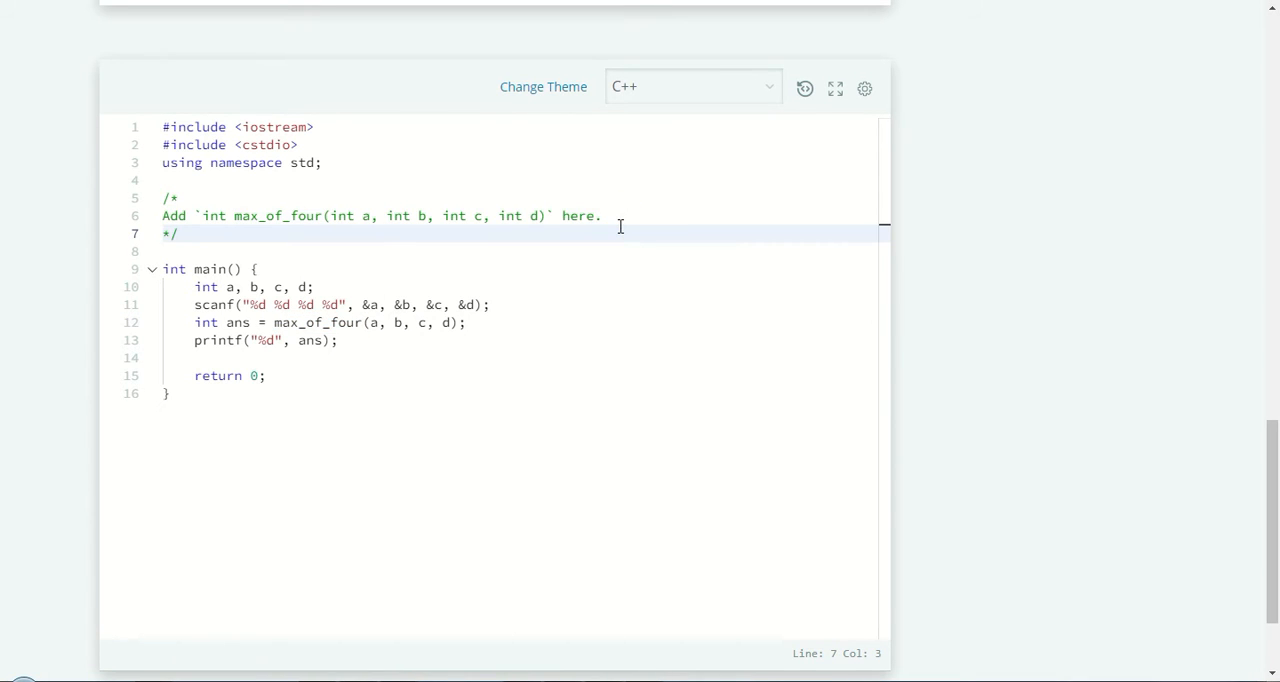
Type the header int max_of_four(int _a, int _b, int _c, int _d){.
text(int)
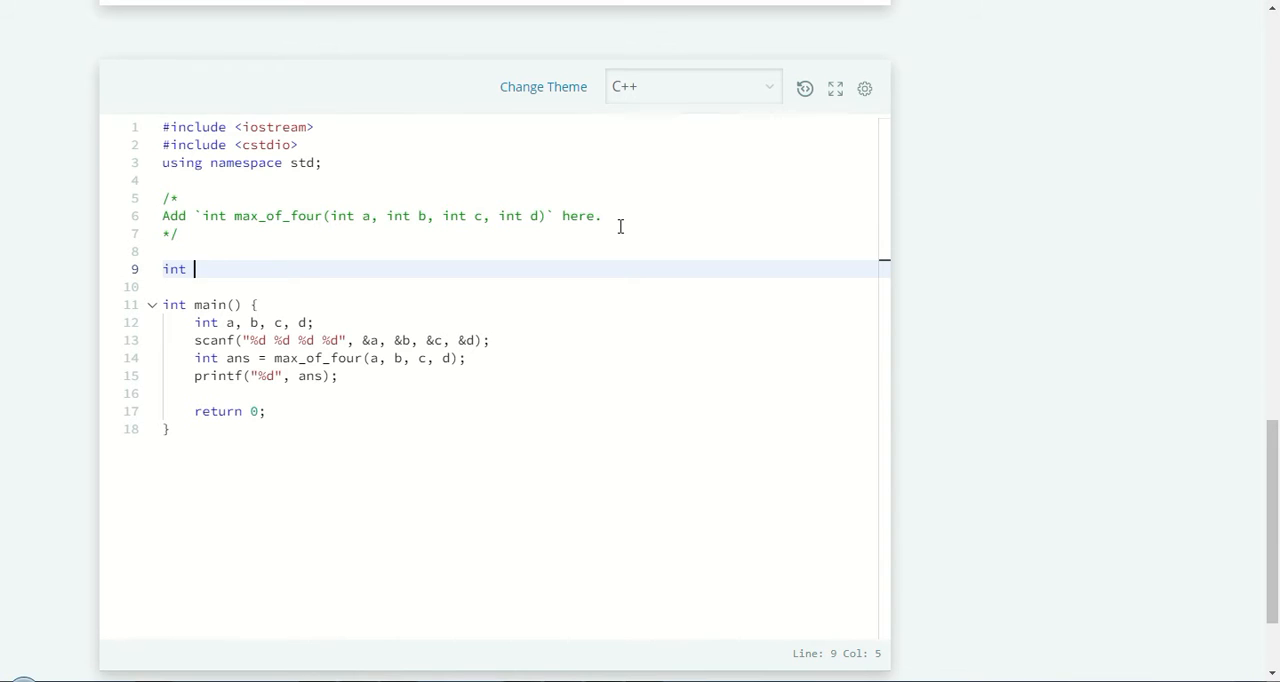
text(max_of_four()
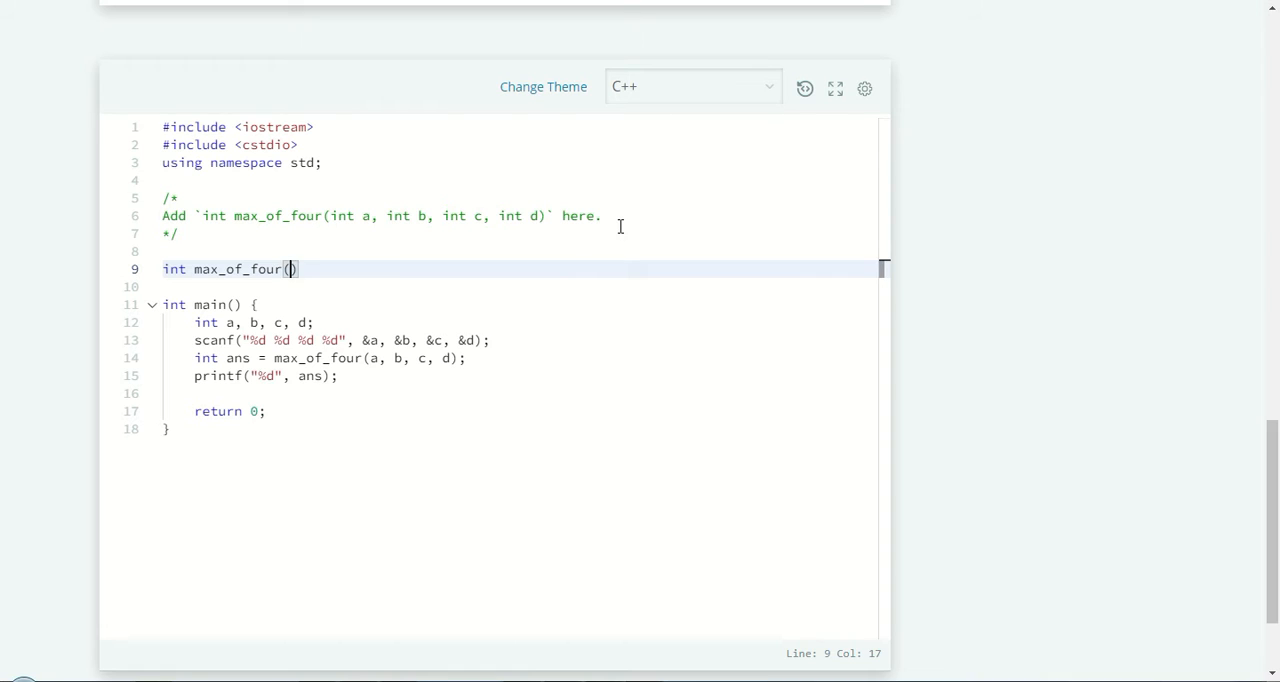
text(int _a, int _b)
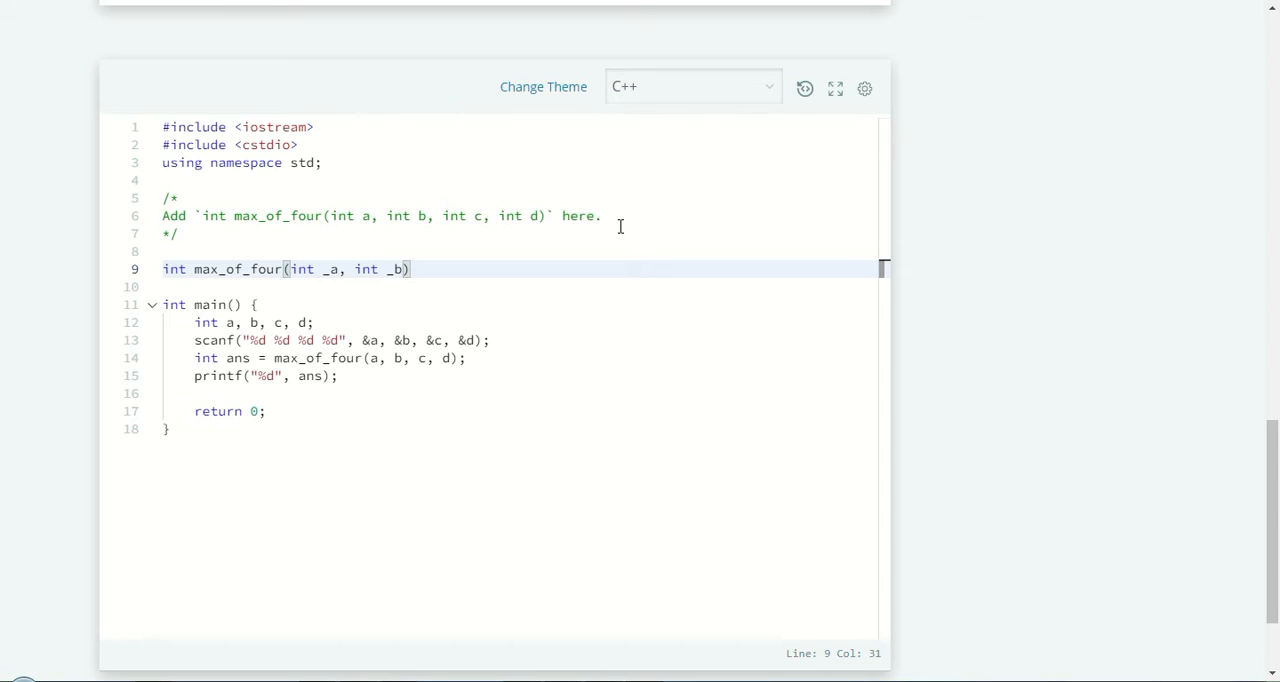
text(, int)
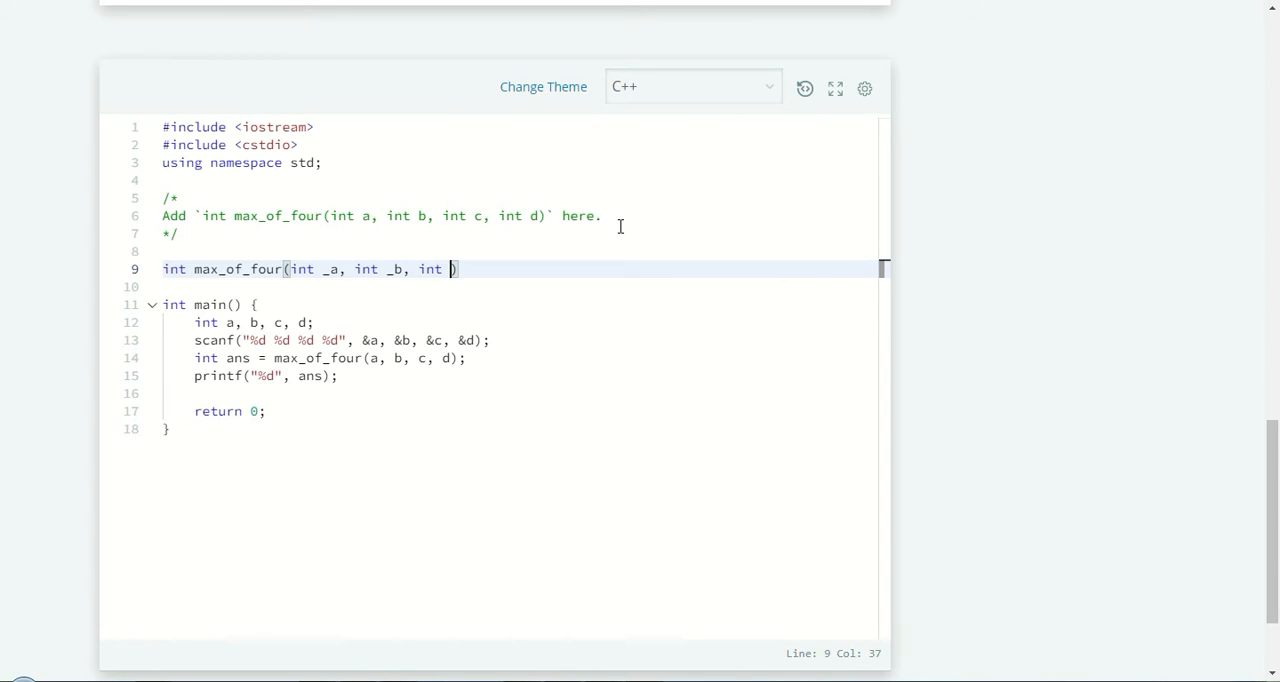
text(_)
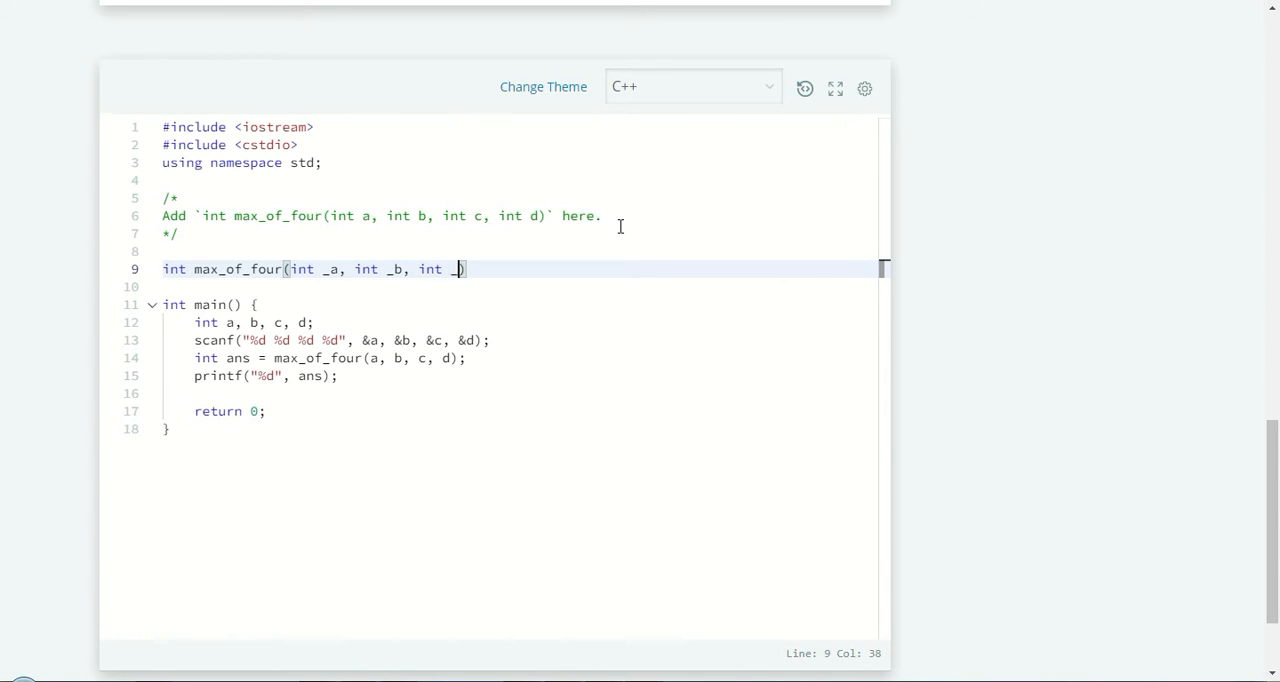
text(c, int _)d)
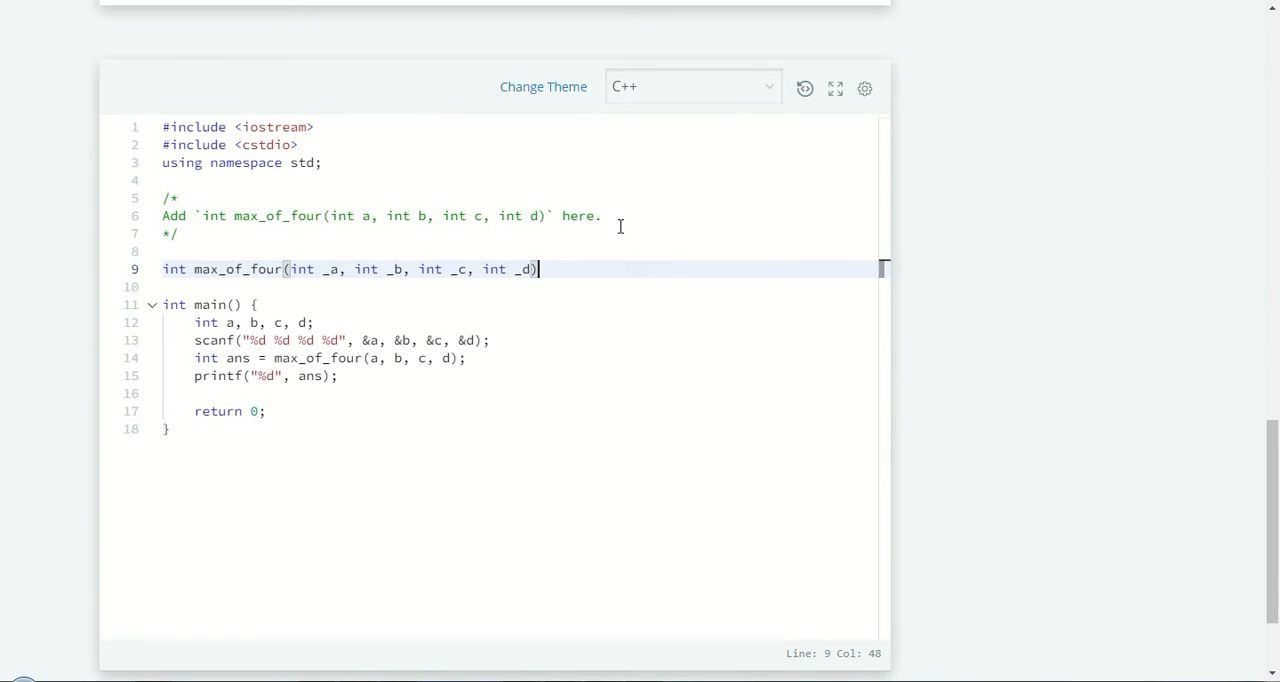
text({)
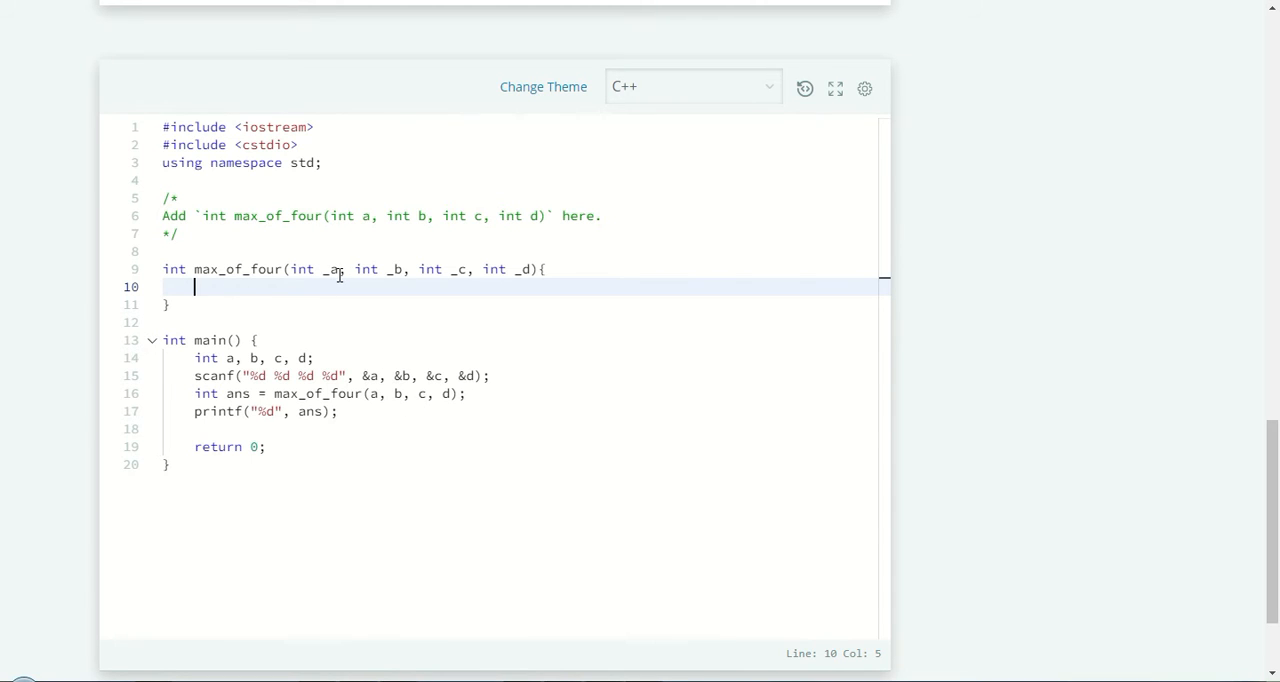
mouse_move(258, 275)
text(#)
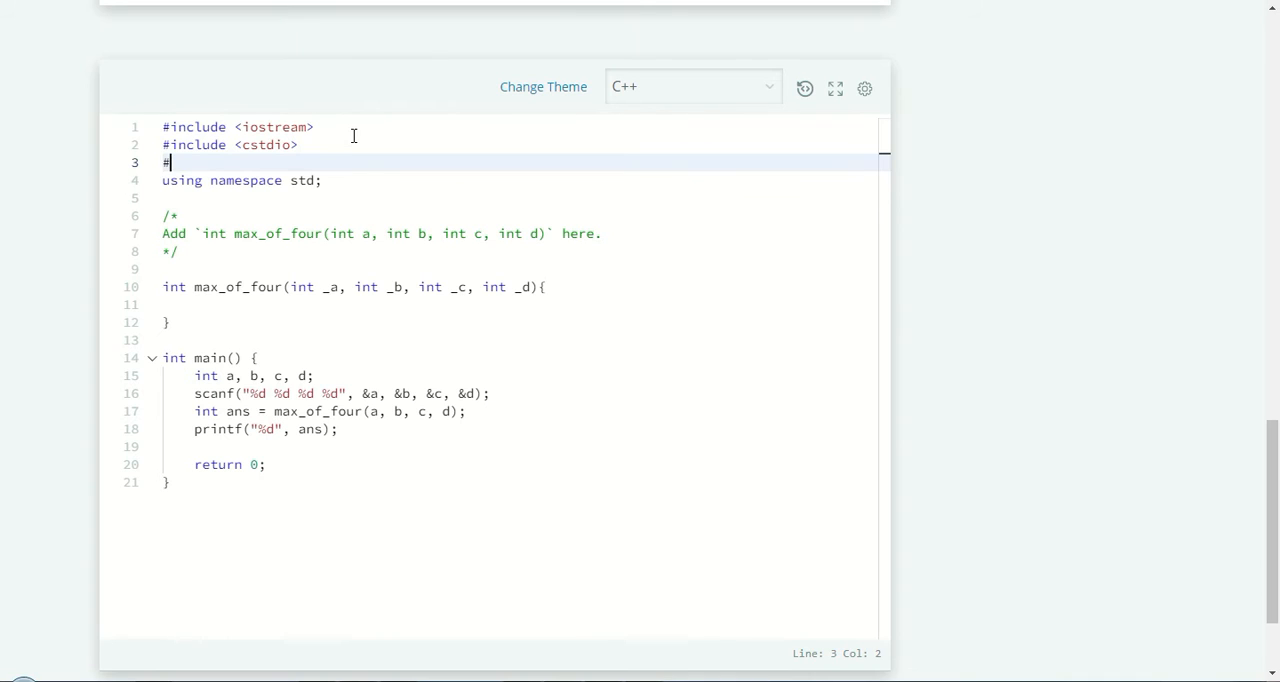
Complete the new directive as #include <bits/std++.h> on line 3.
text(include)
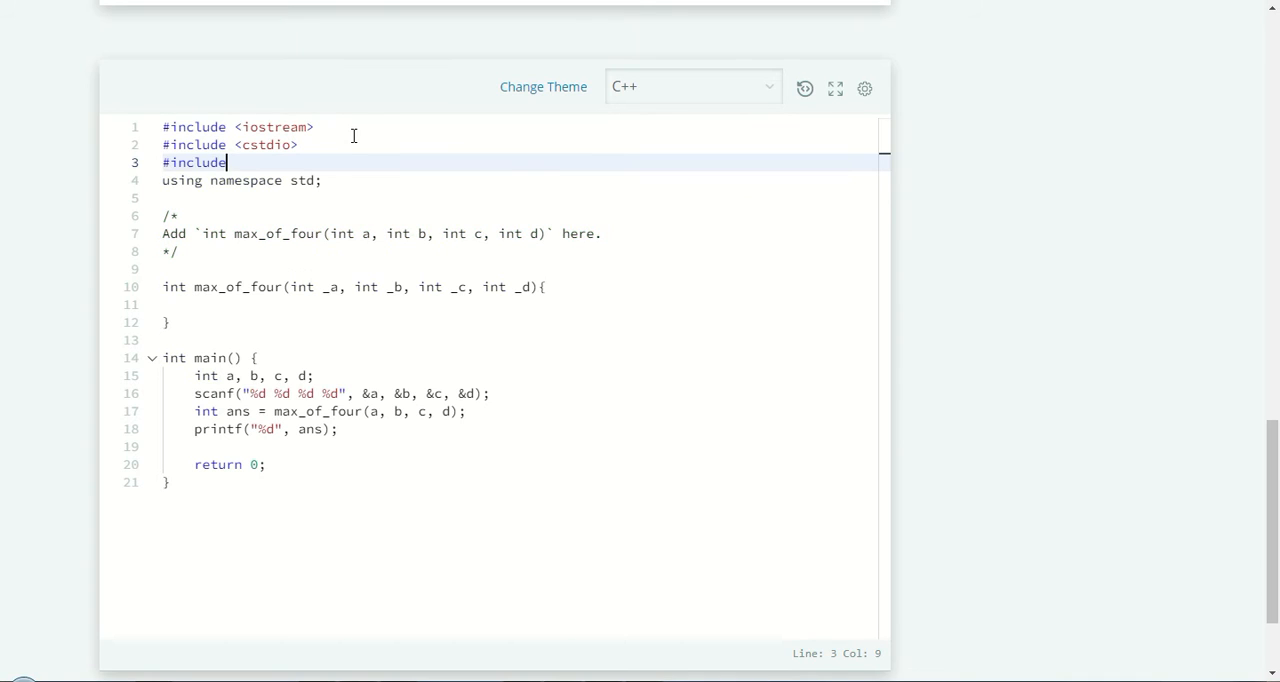
text(<)
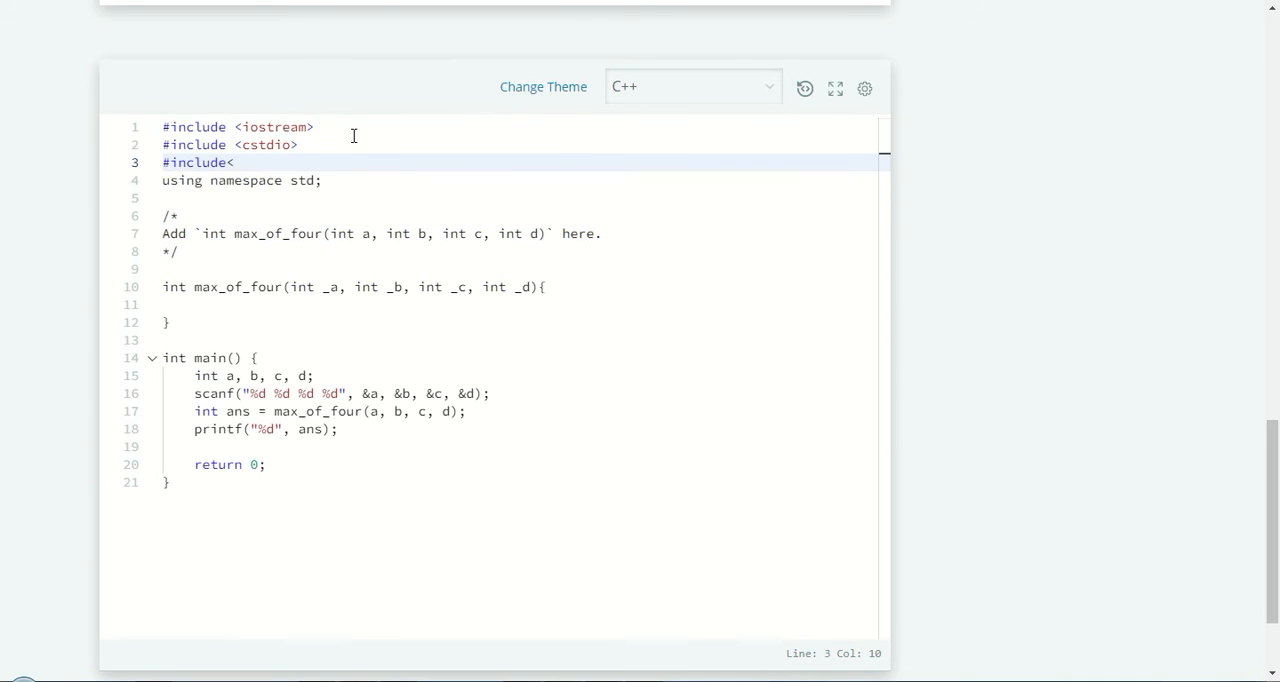
text(bit)
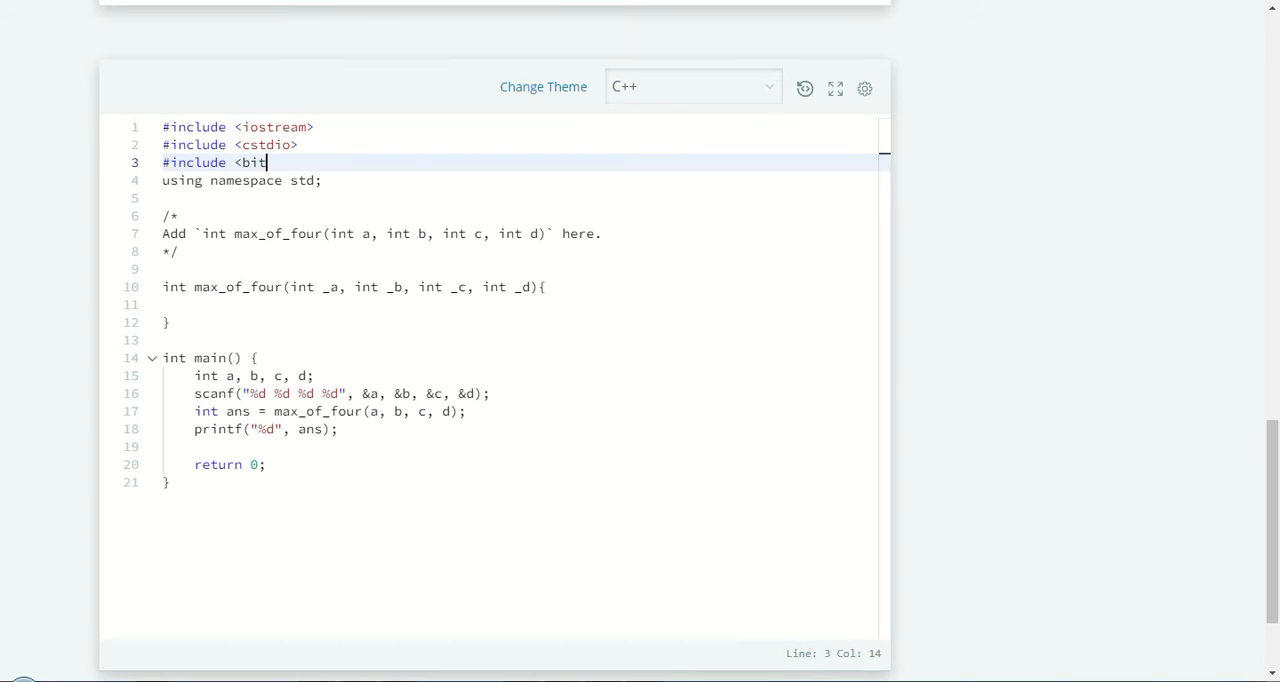
text(s/st)
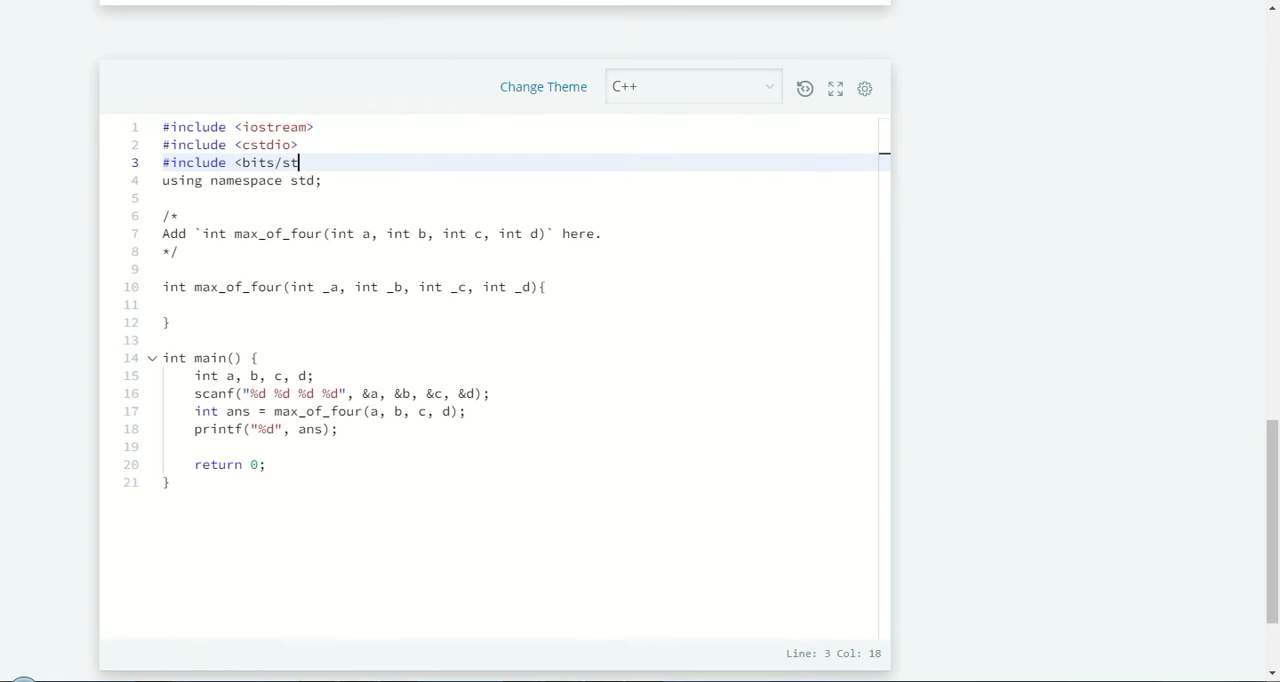
text(++.)
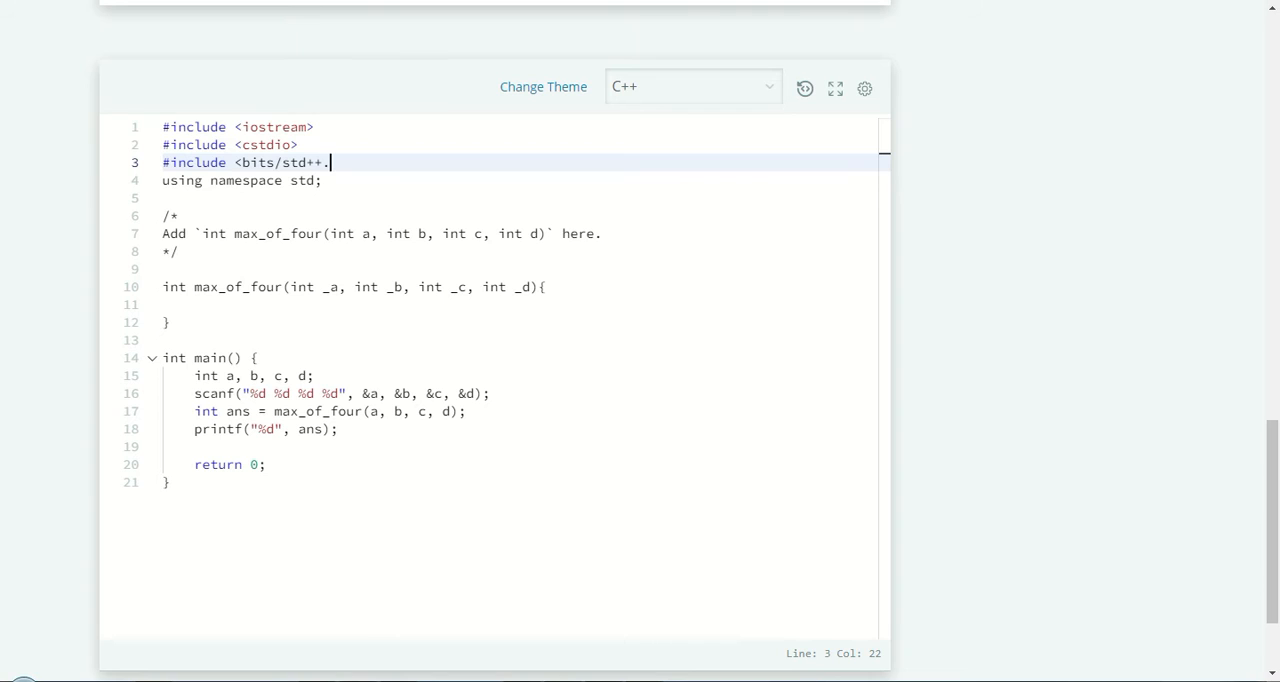
text(h>)
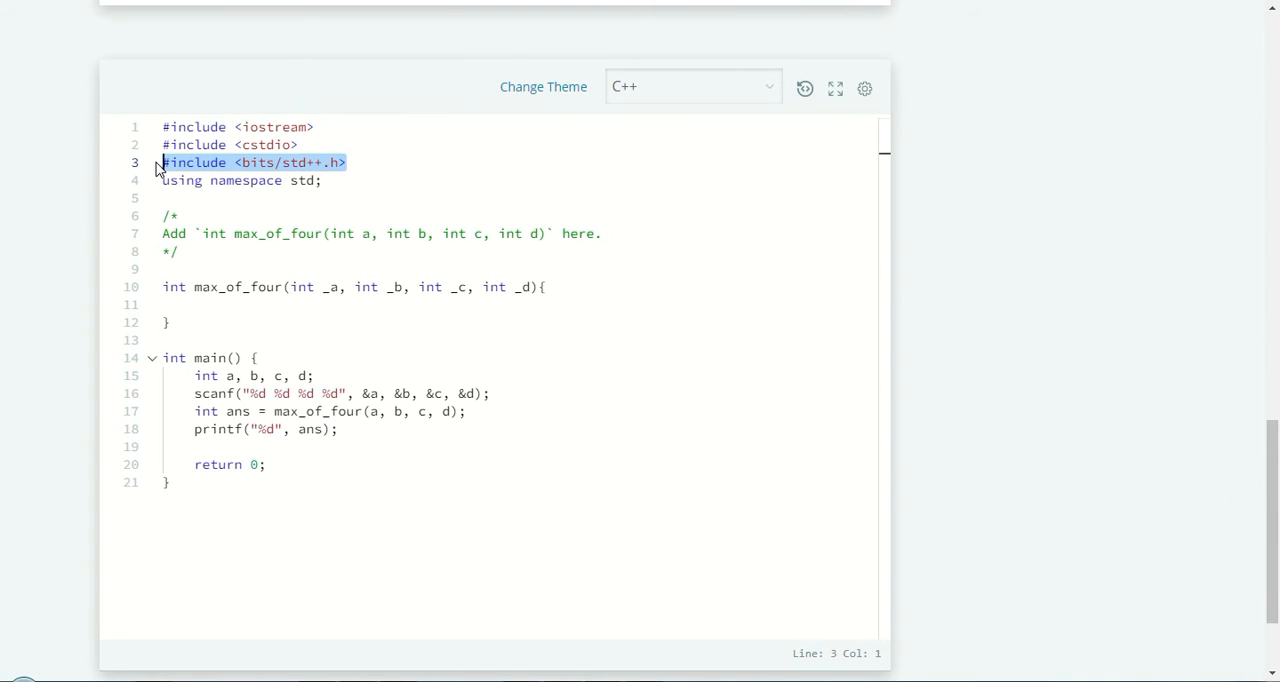
Write an indented return max(max(_a, _b), max(_c, _d)) inside max_of_four's body.
click(477, 305)
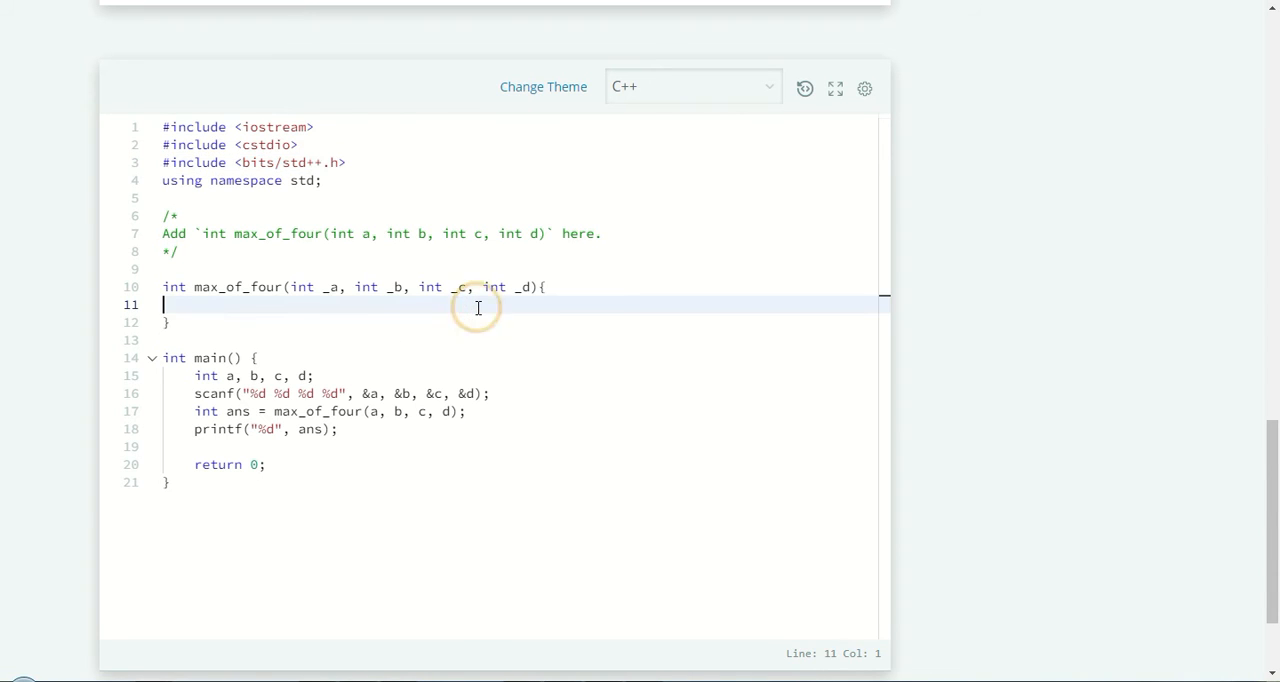
text(return)
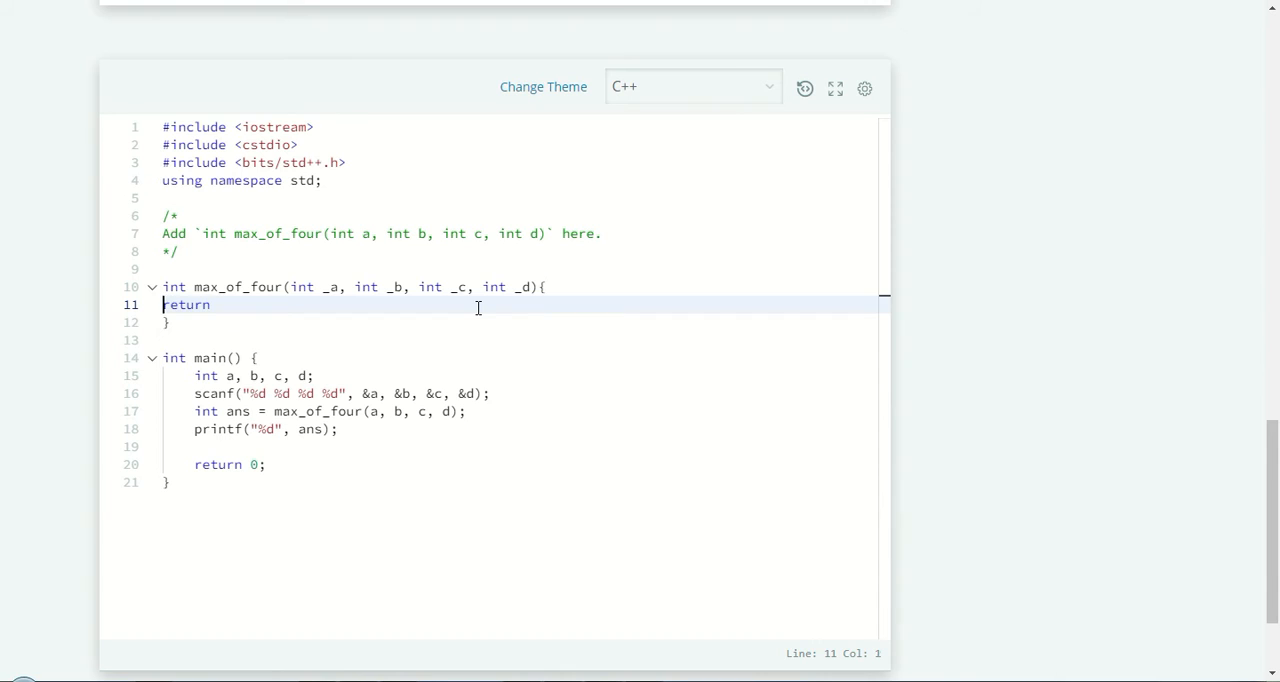
key(Tab)
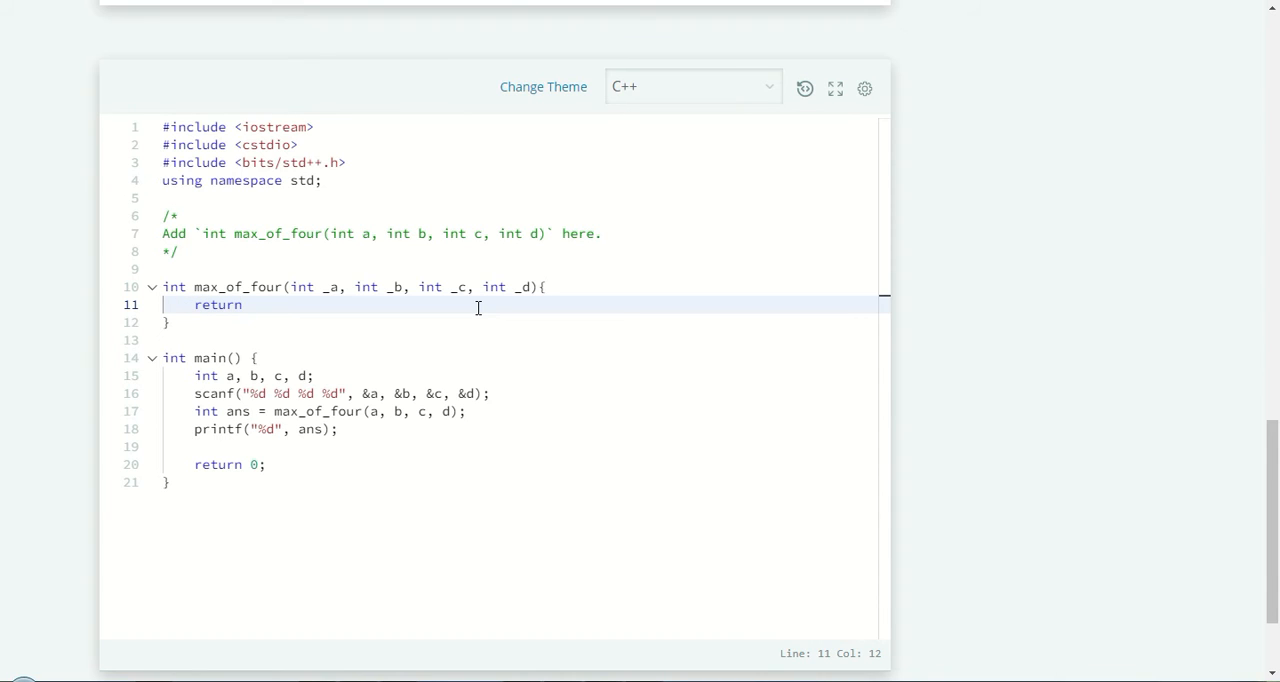
text(mx)
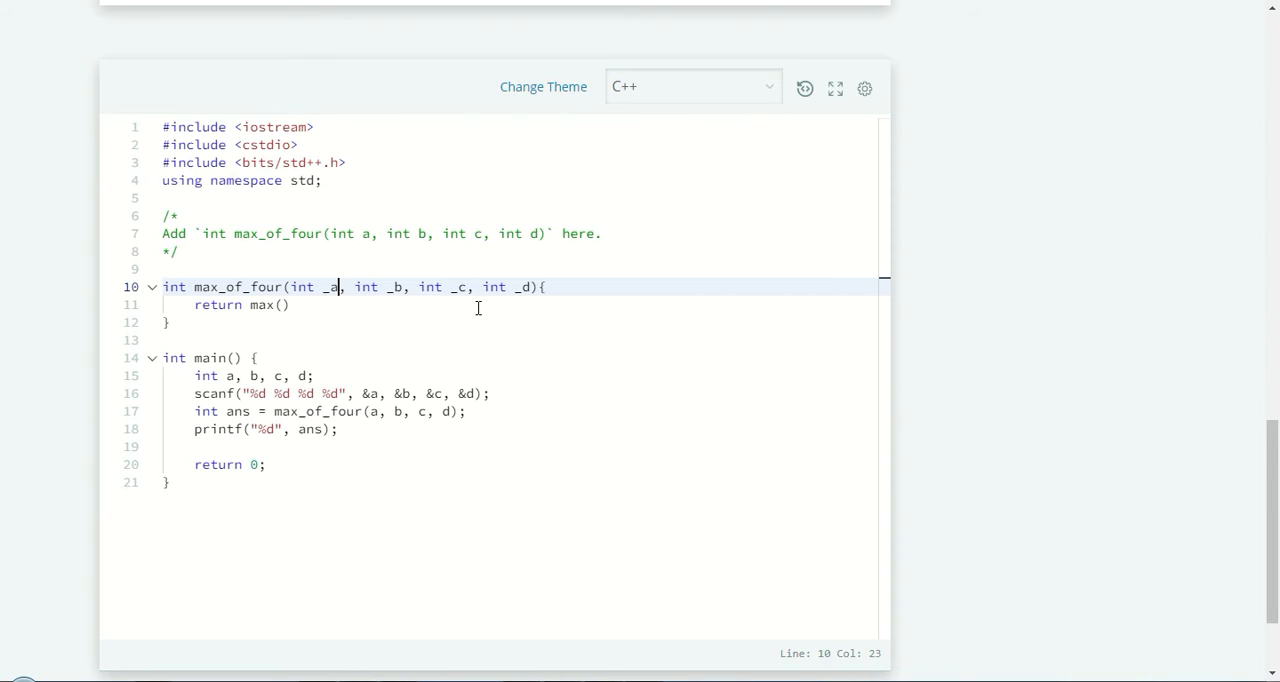
text(am)
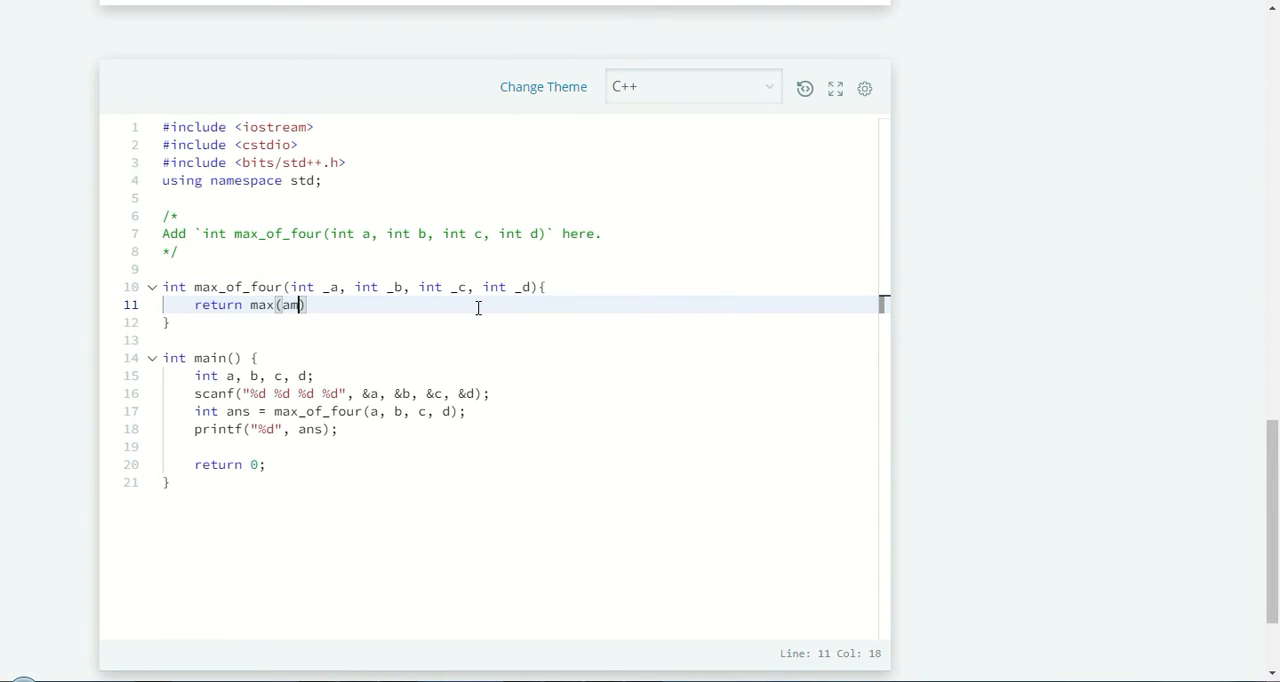
text(x(), max()
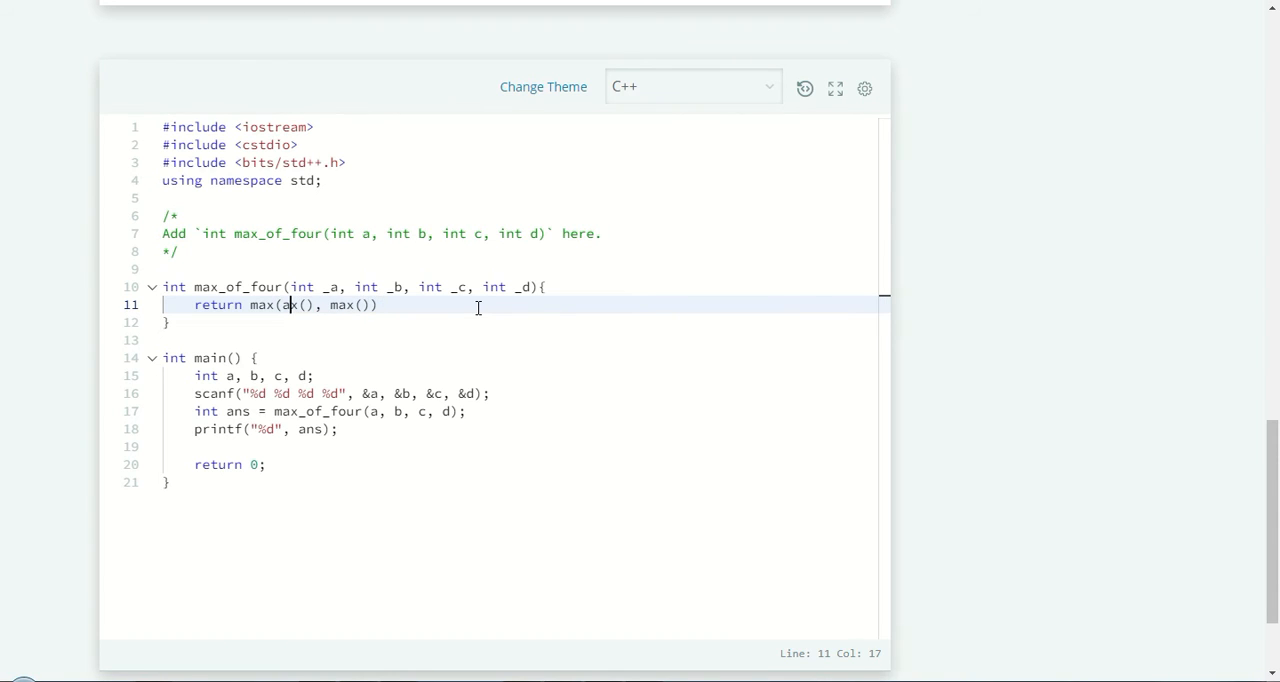
text(max)
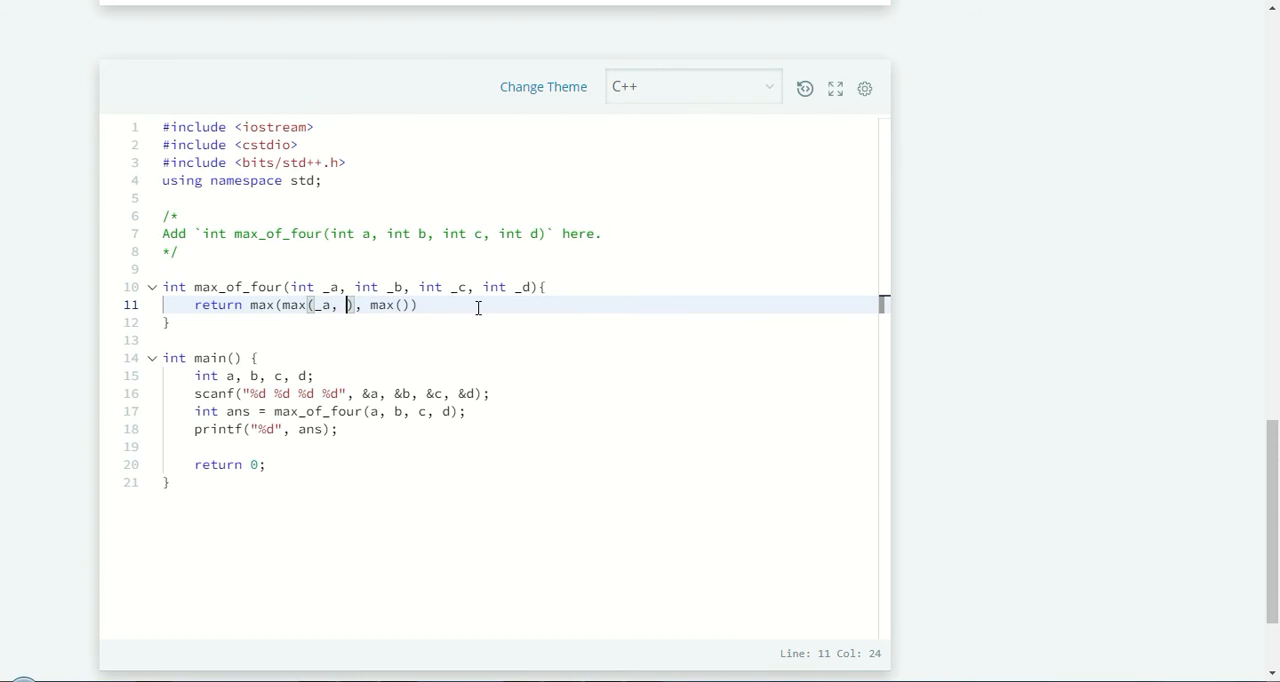
text(_b)
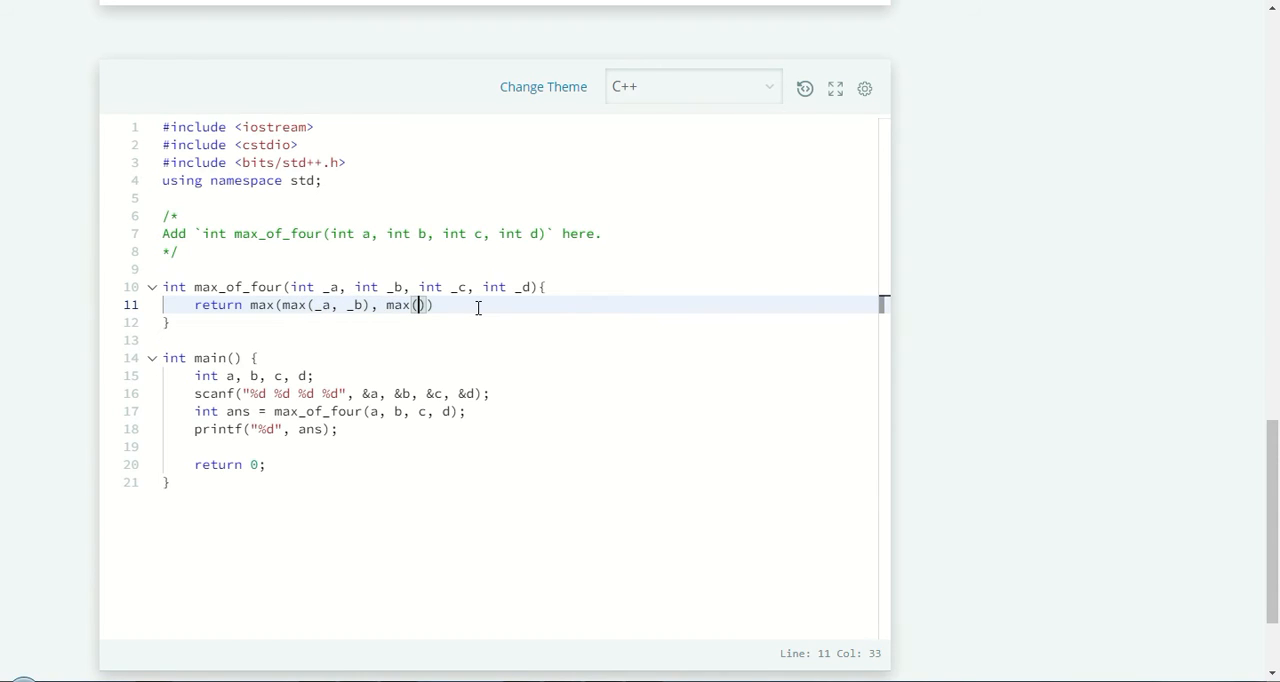
text(_c, _d)
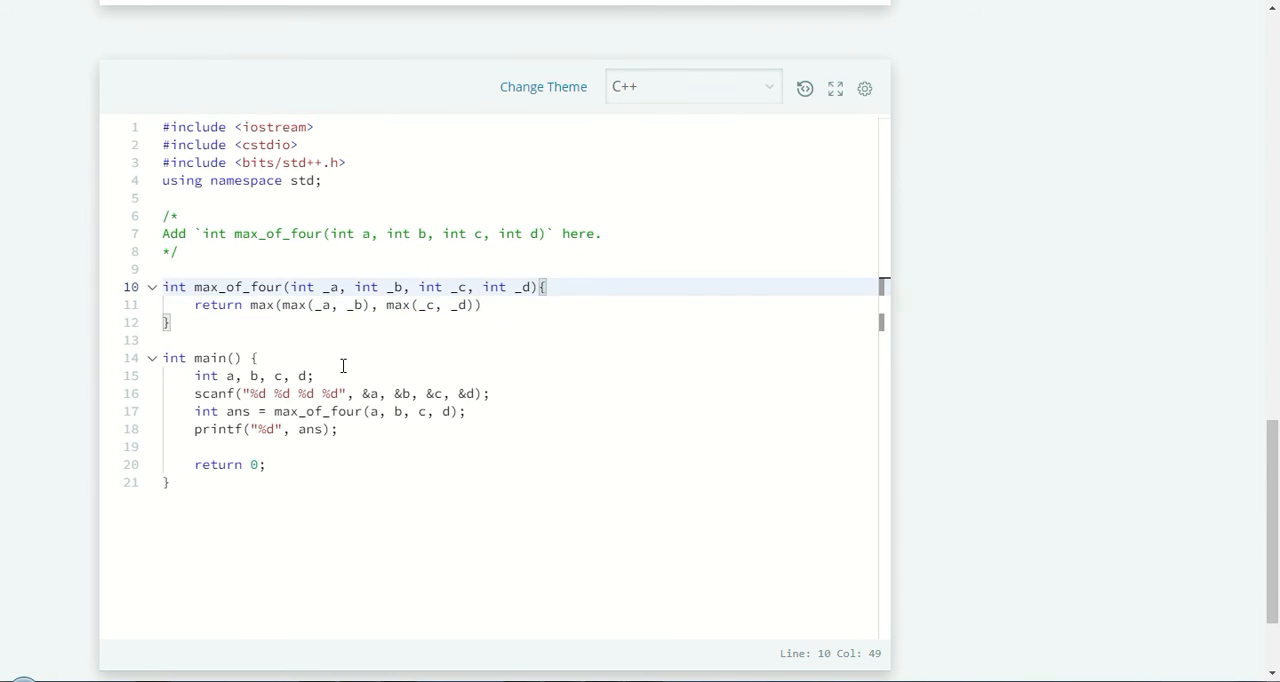
Add the closing parenthesis to the nested max return line and check the brackets match.
click(283, 305)
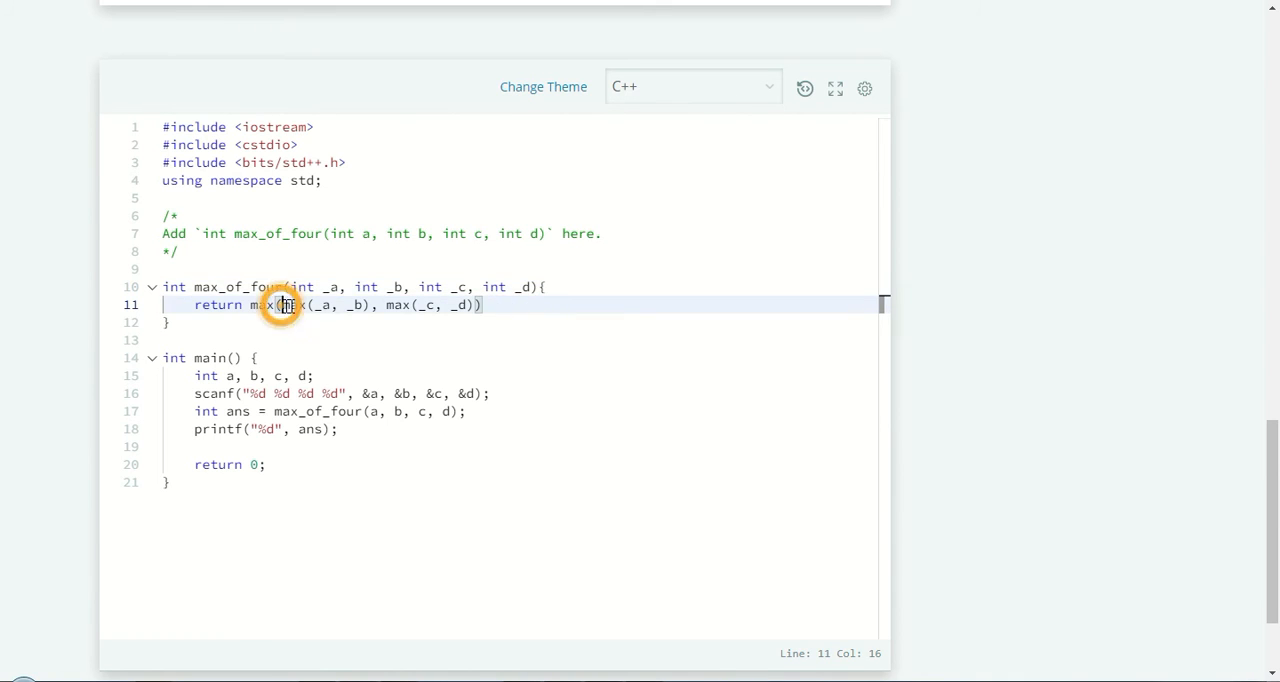
drag(285, 305, 375, 305)
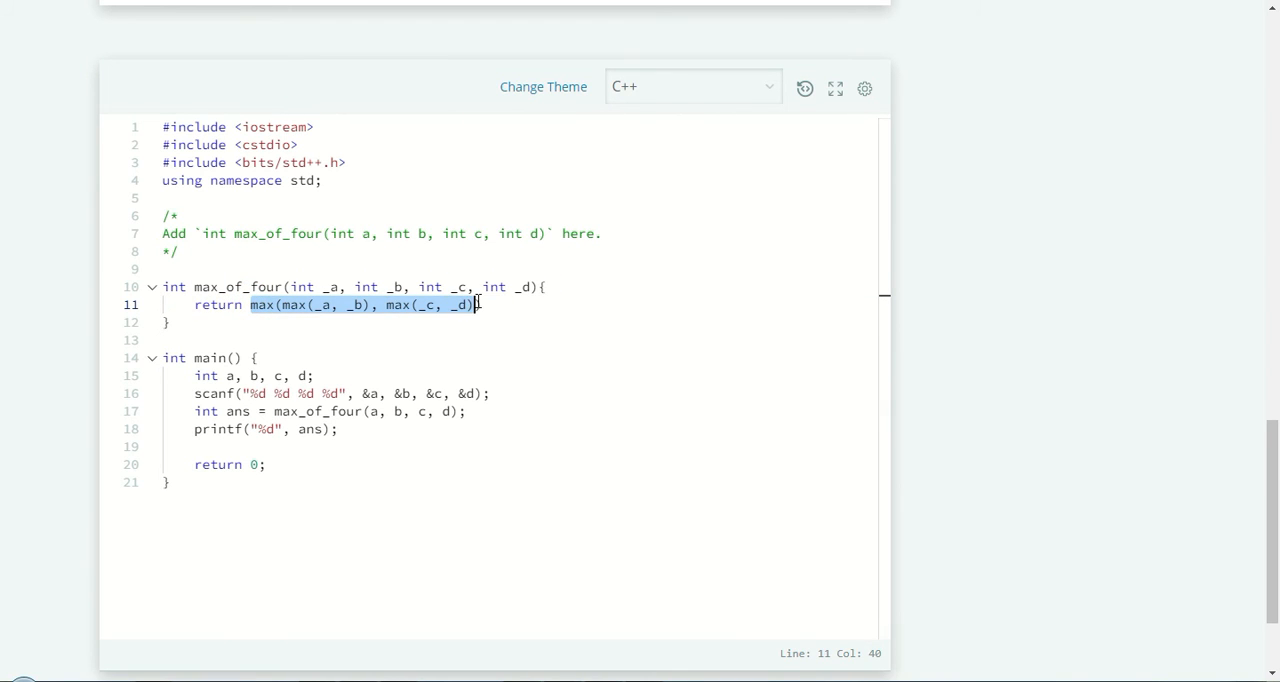
text())
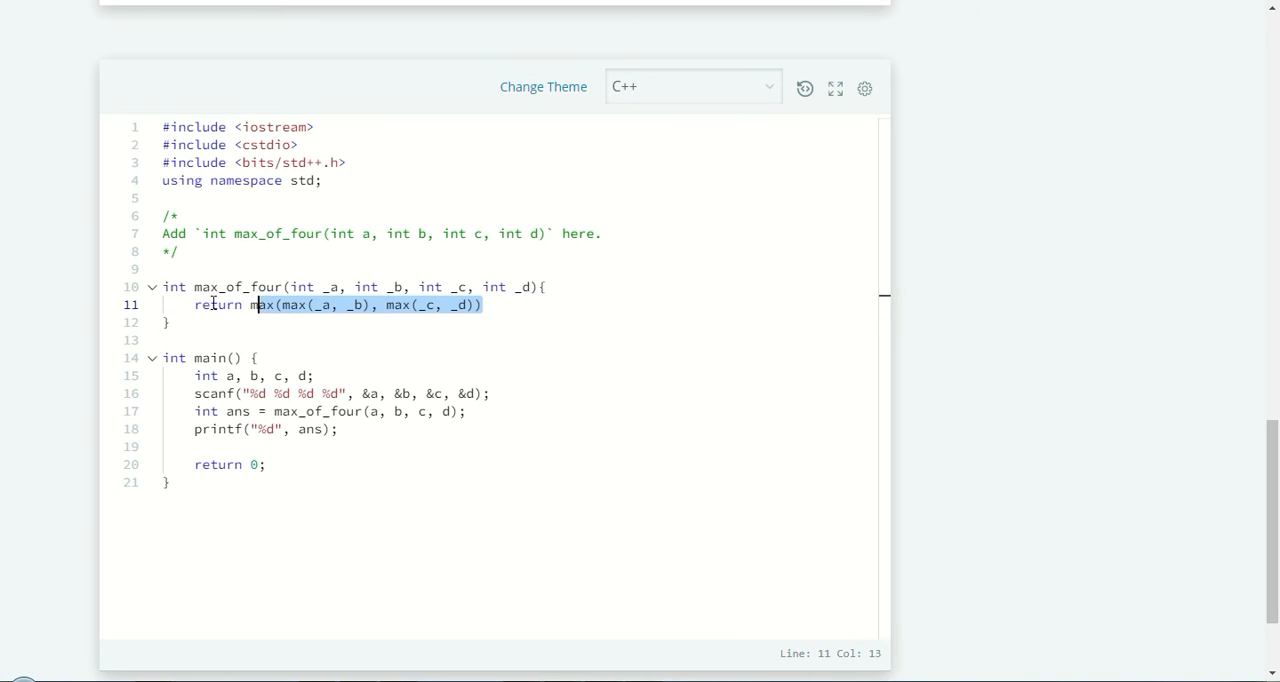
click(490, 305)
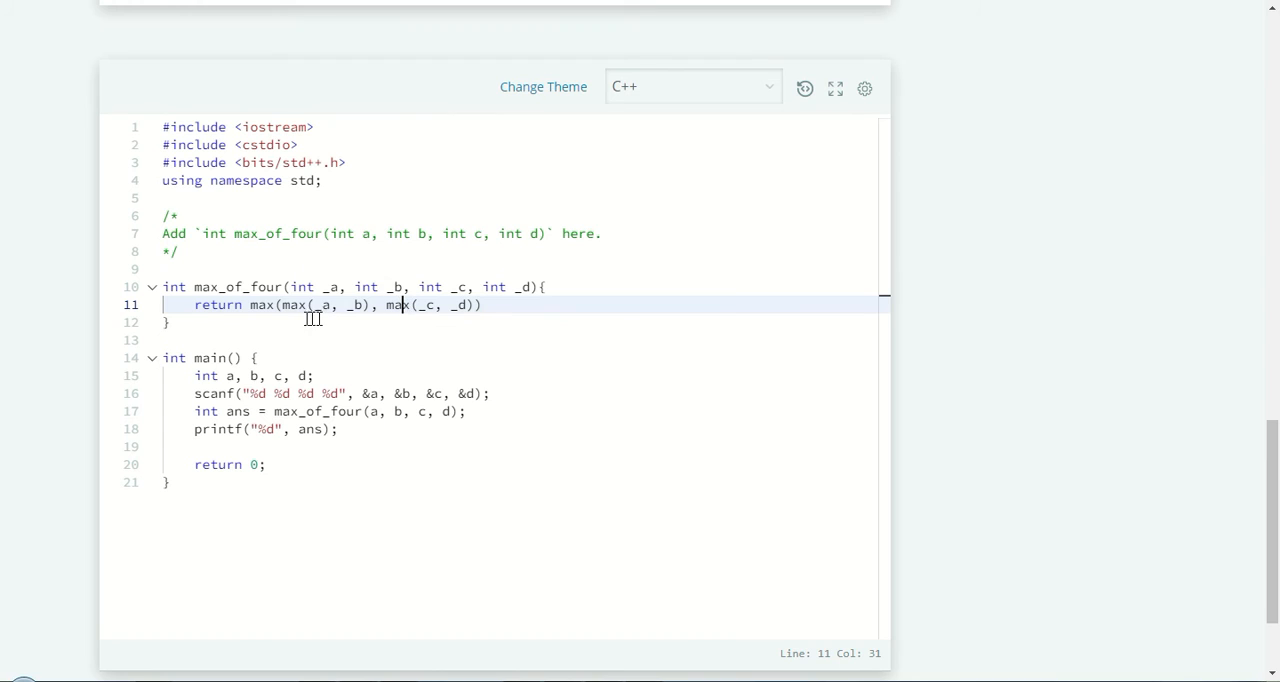
click(290, 305)
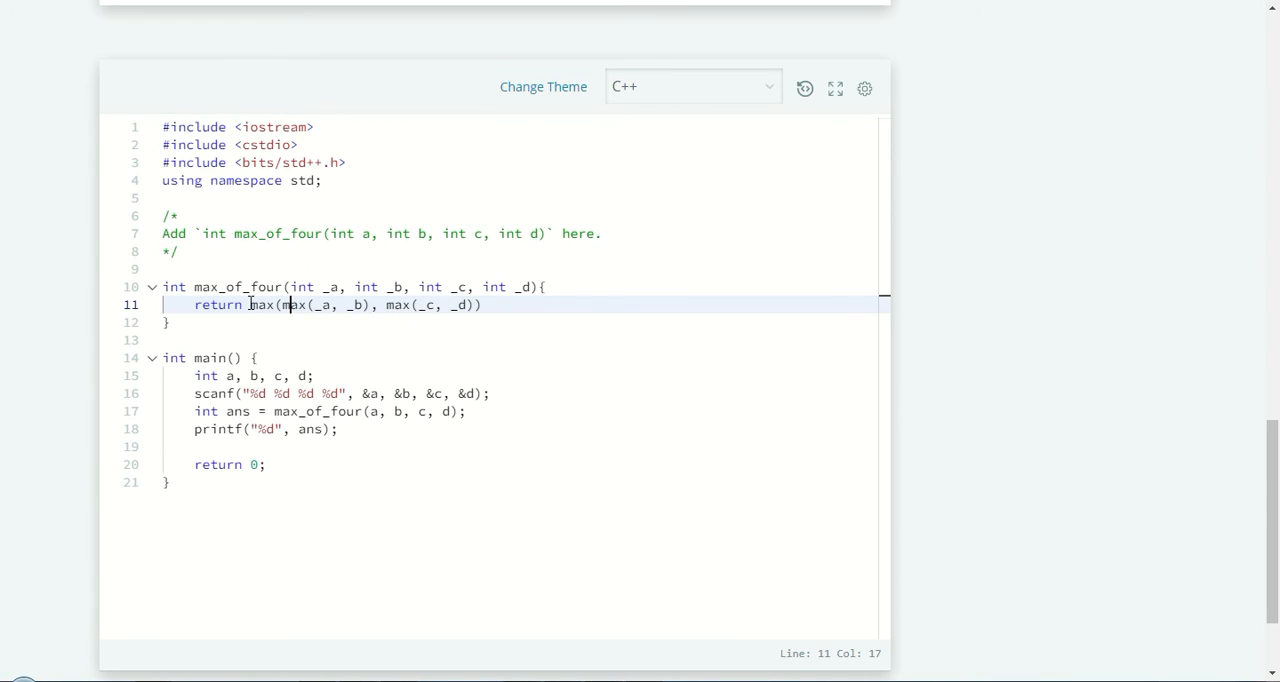
drag(250, 305, 483, 305)
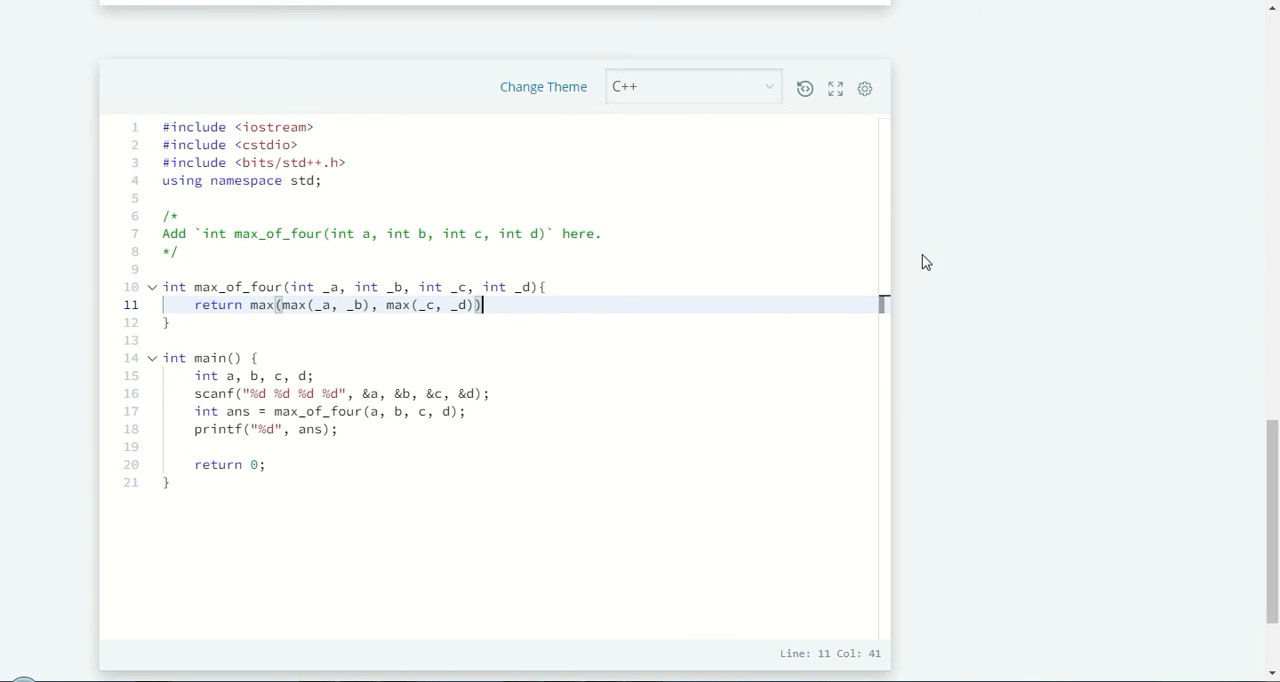
scroll(down, 3)
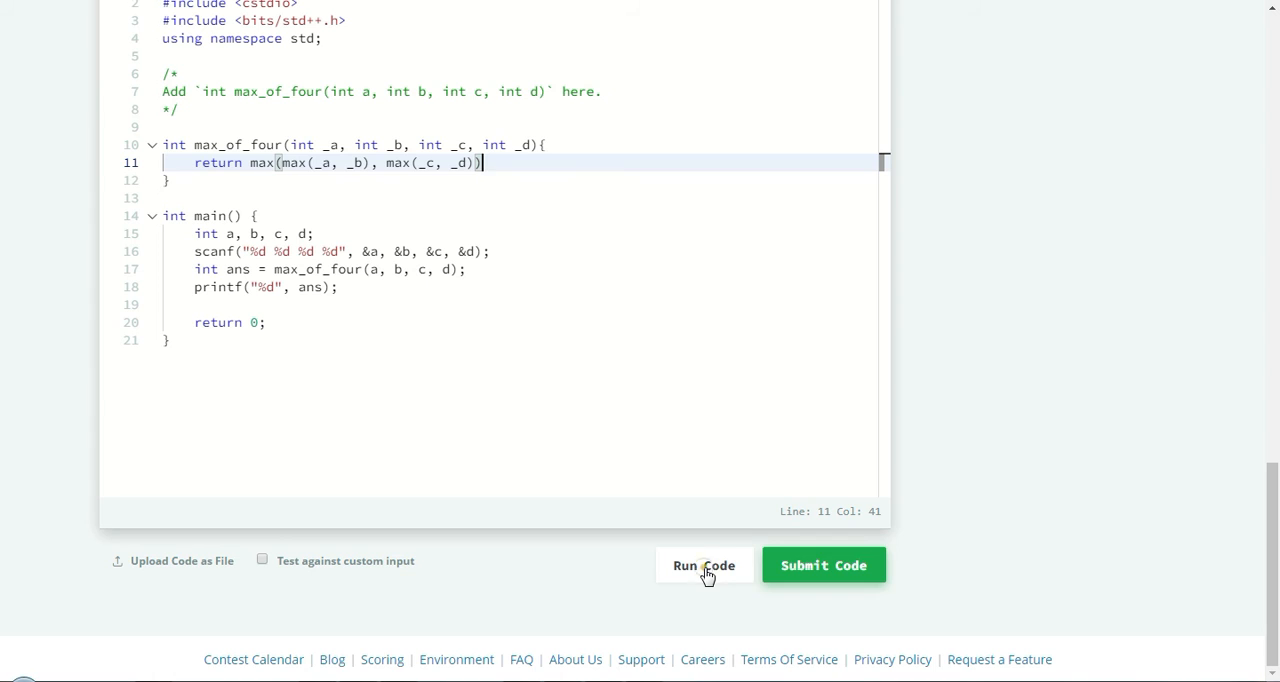
Run the code and view the 'bits/std++.h: No such file' compilation error.
click(704, 565)
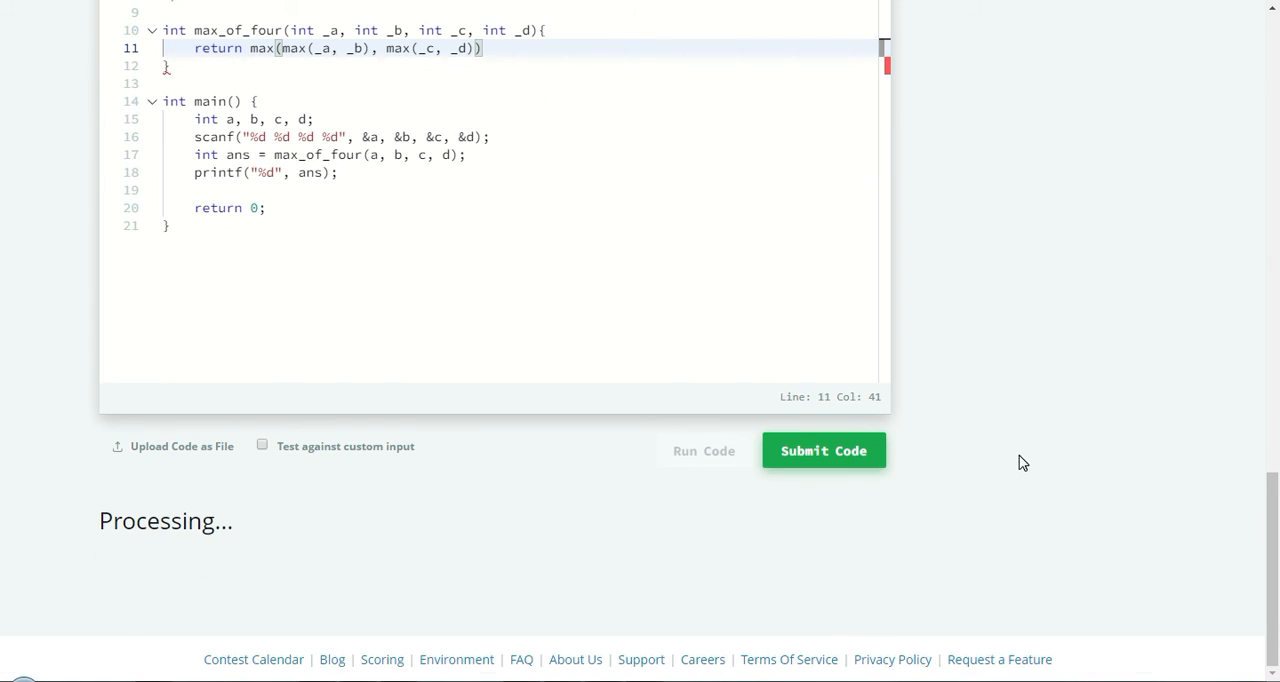
click(823, 450)
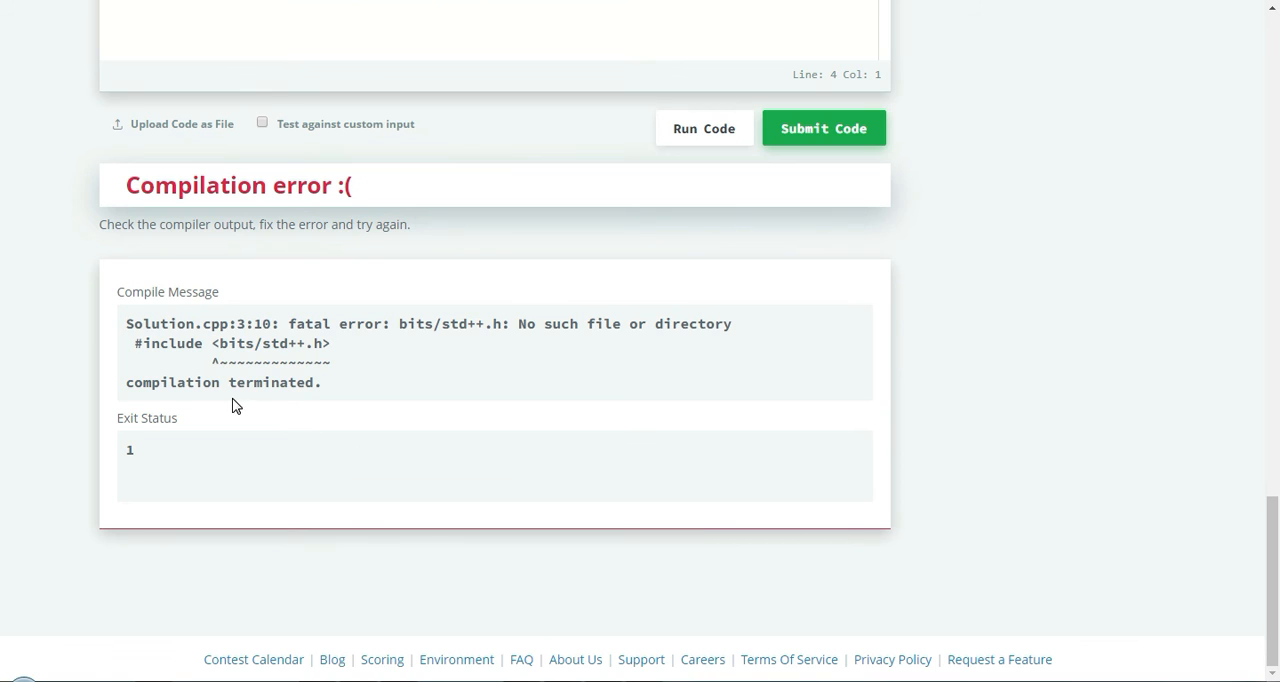
mouse_move(270, 364)
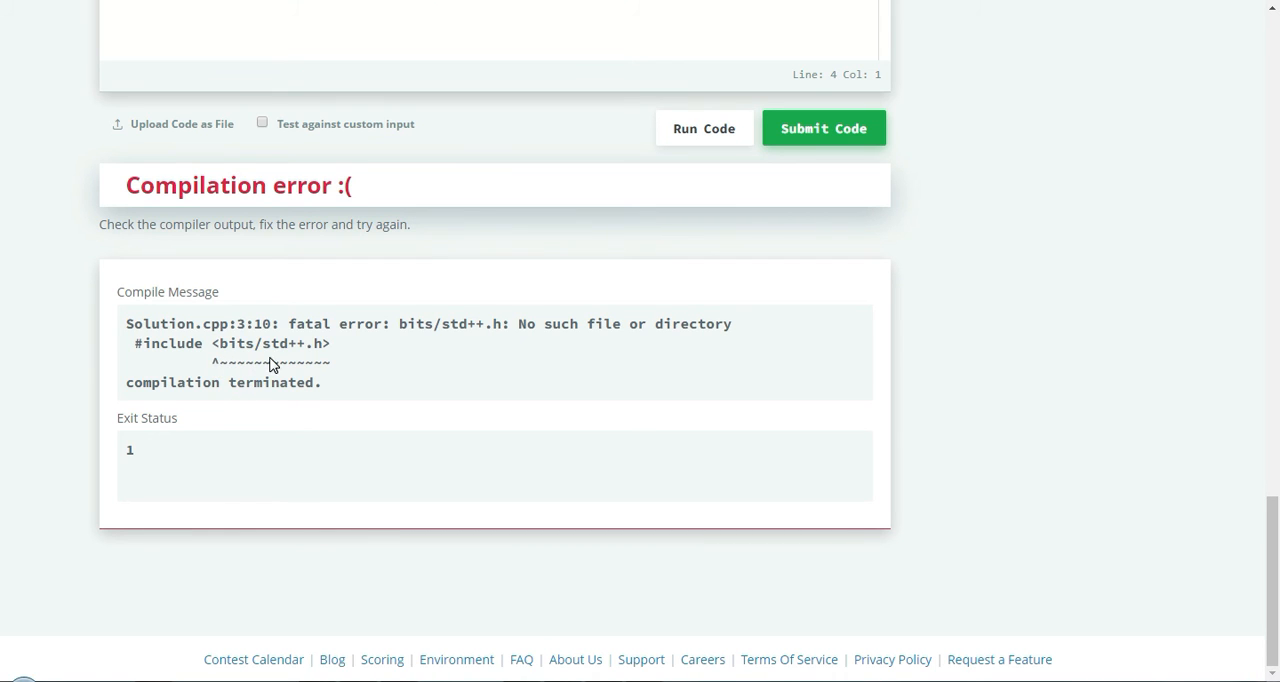
mouse_move(147, 350)
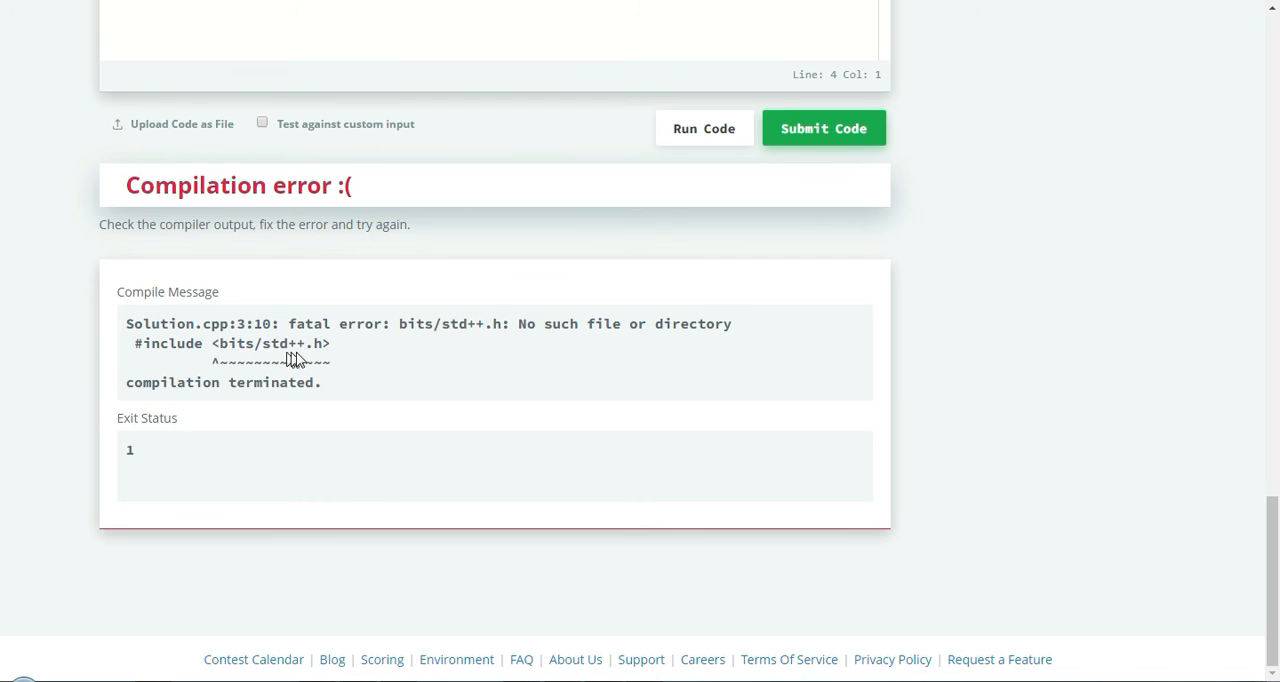
mouse_move(350, 355)
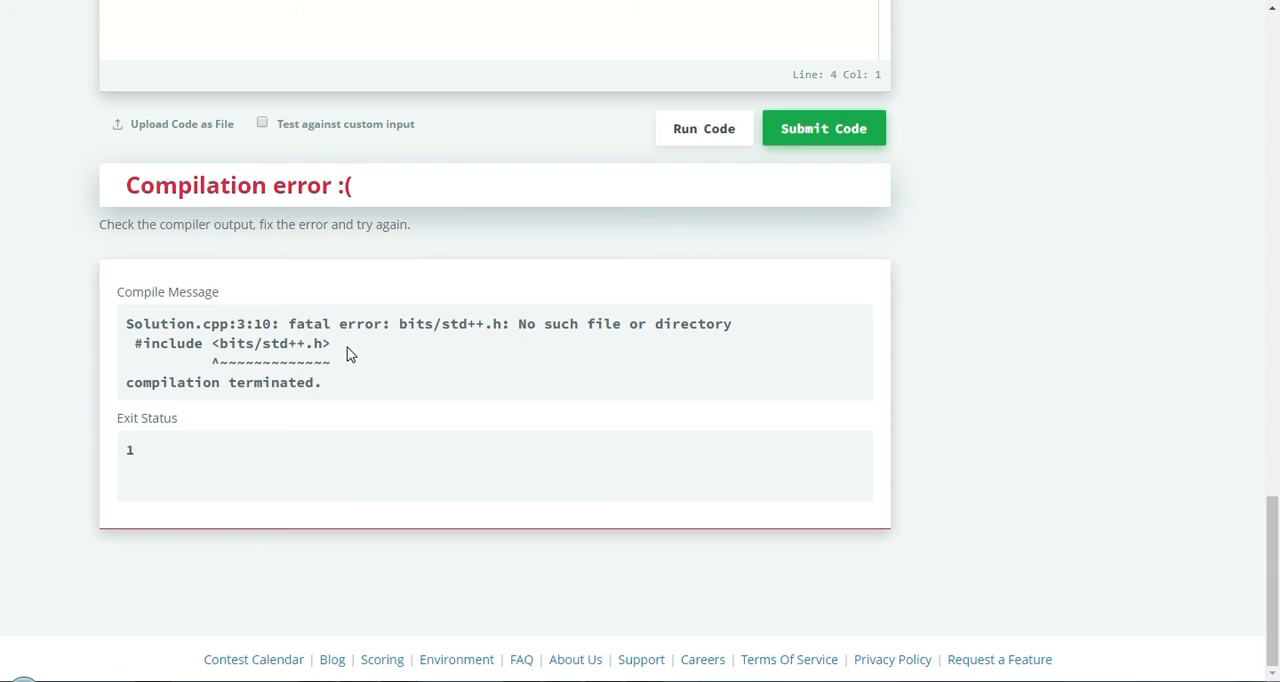
mouse_move(212, 378)
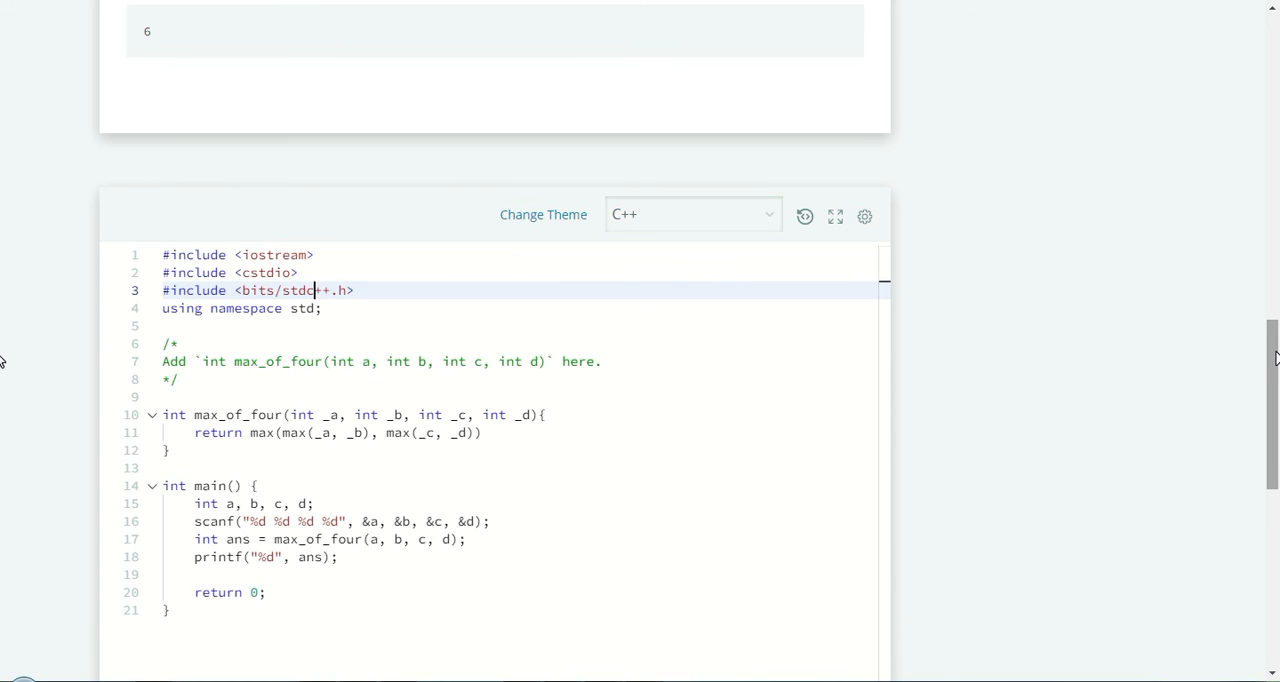
mouse_move(1047, 267)
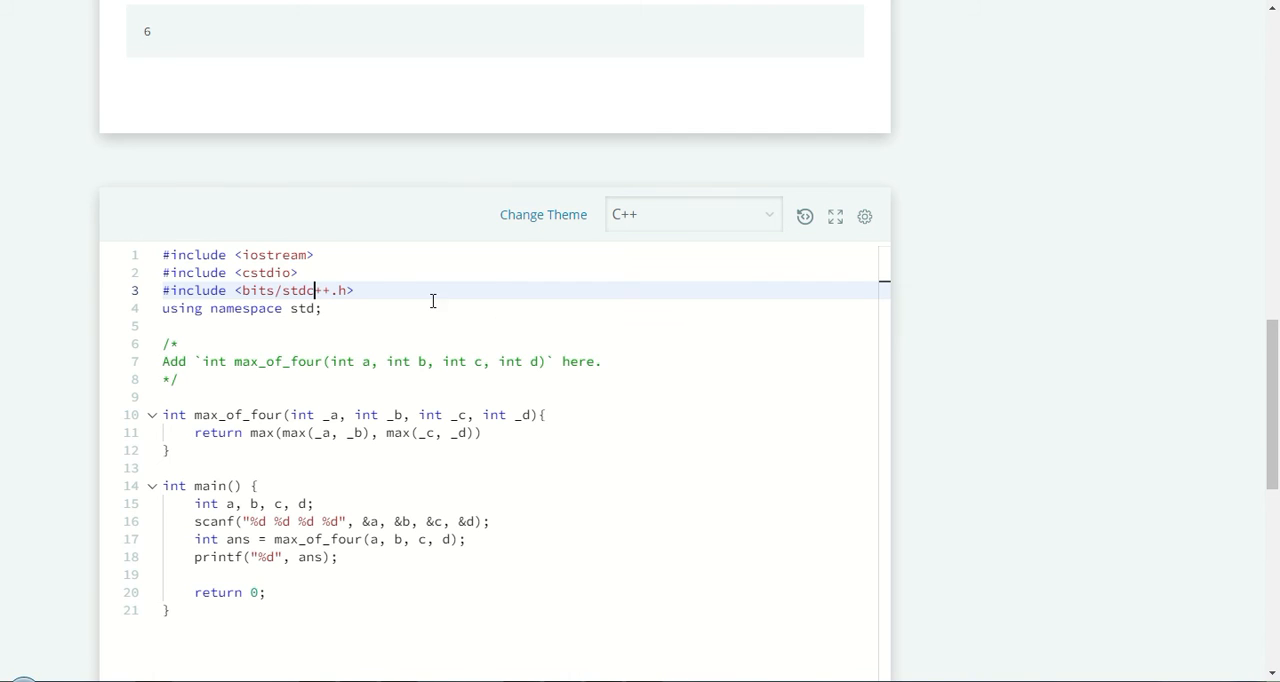
Change the header to bits/stdc++.h and add a semicolon after the return line.
click(322, 308)
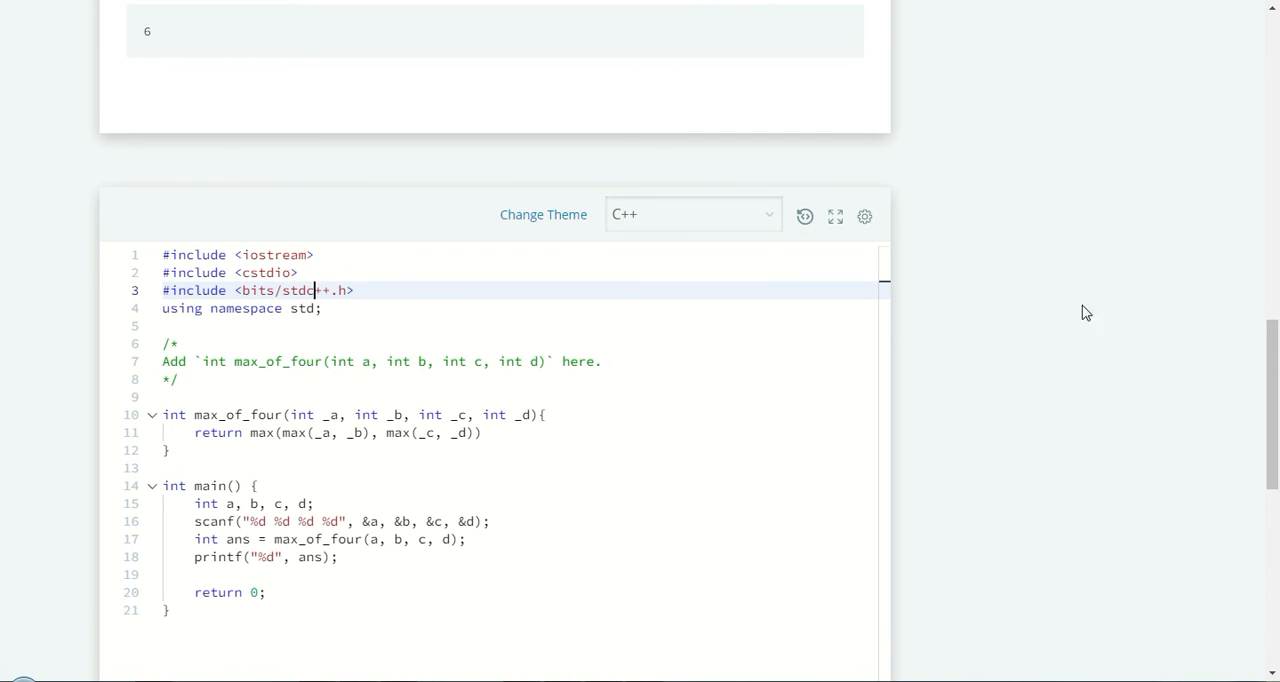
scroll(down, 3)
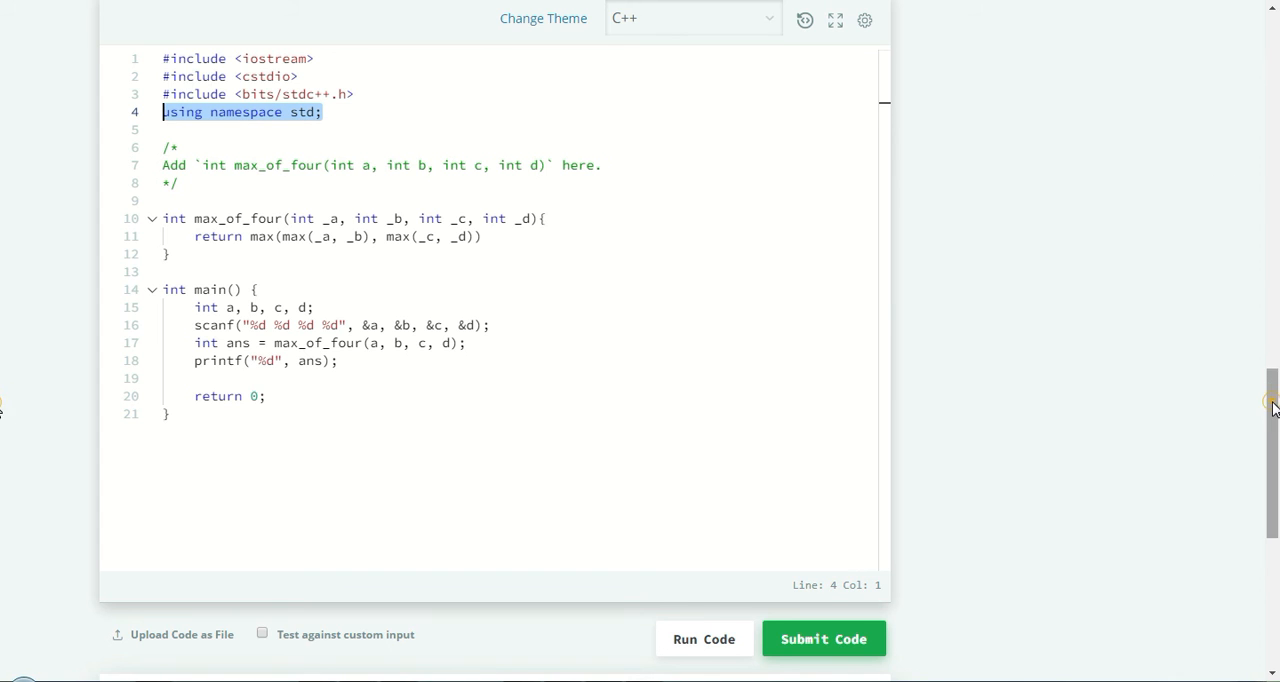
click(704, 638)
text(;)
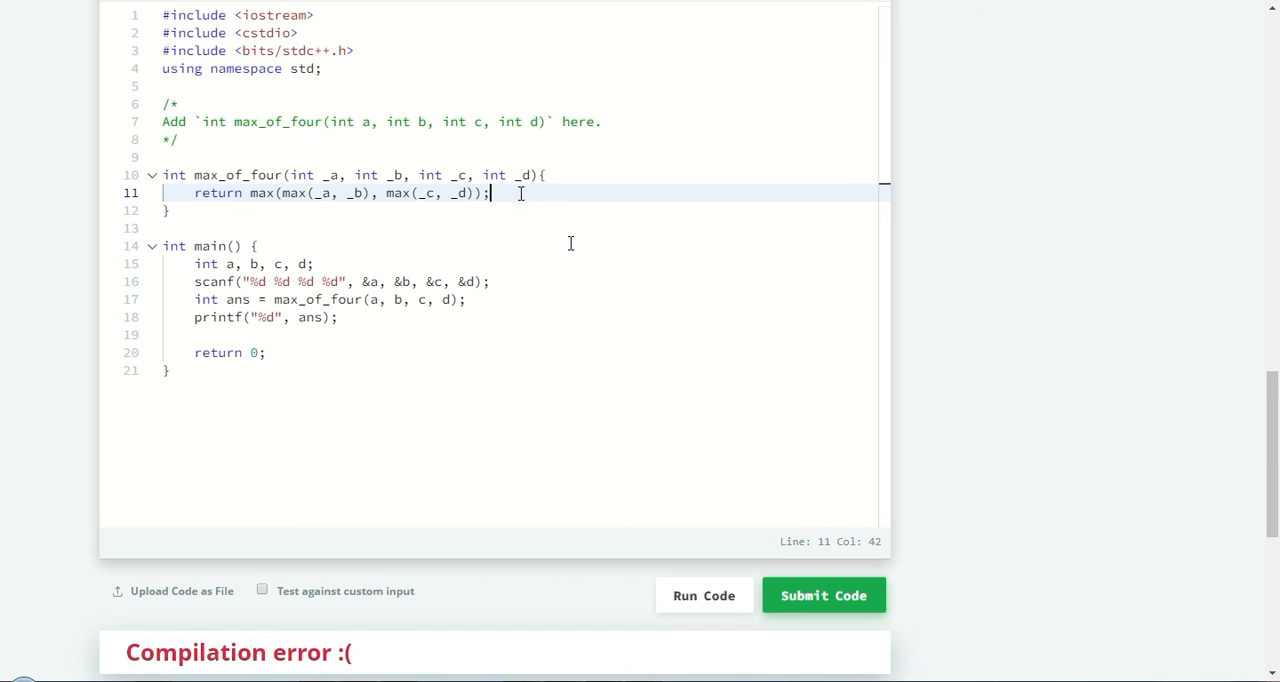
Run the corrected code against Sample Test case 0.
scroll(down, 3)
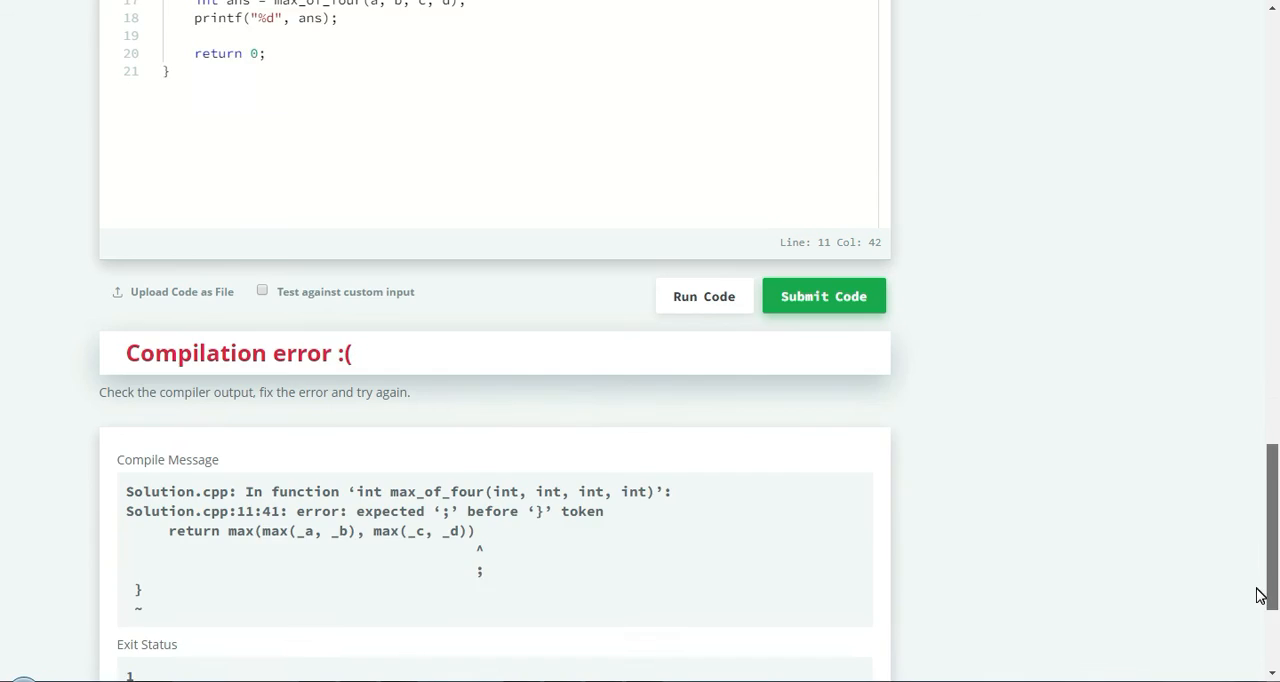
click(823, 295)
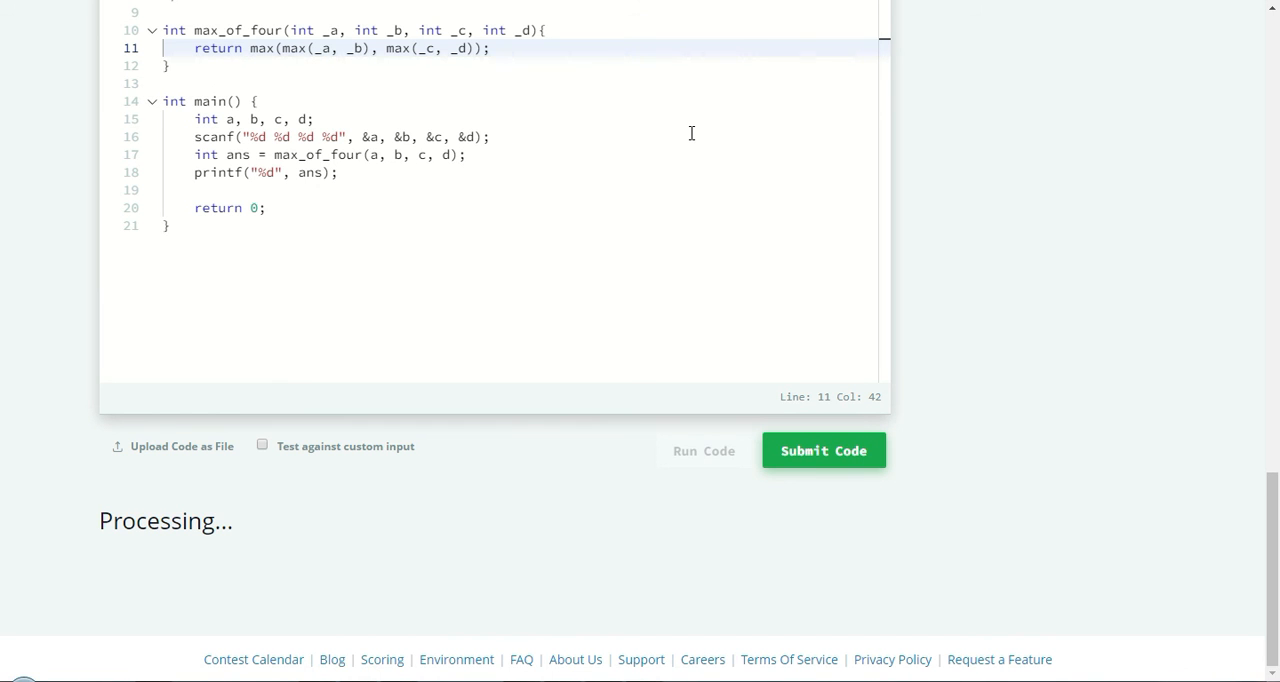
mouse_move(694, 139)
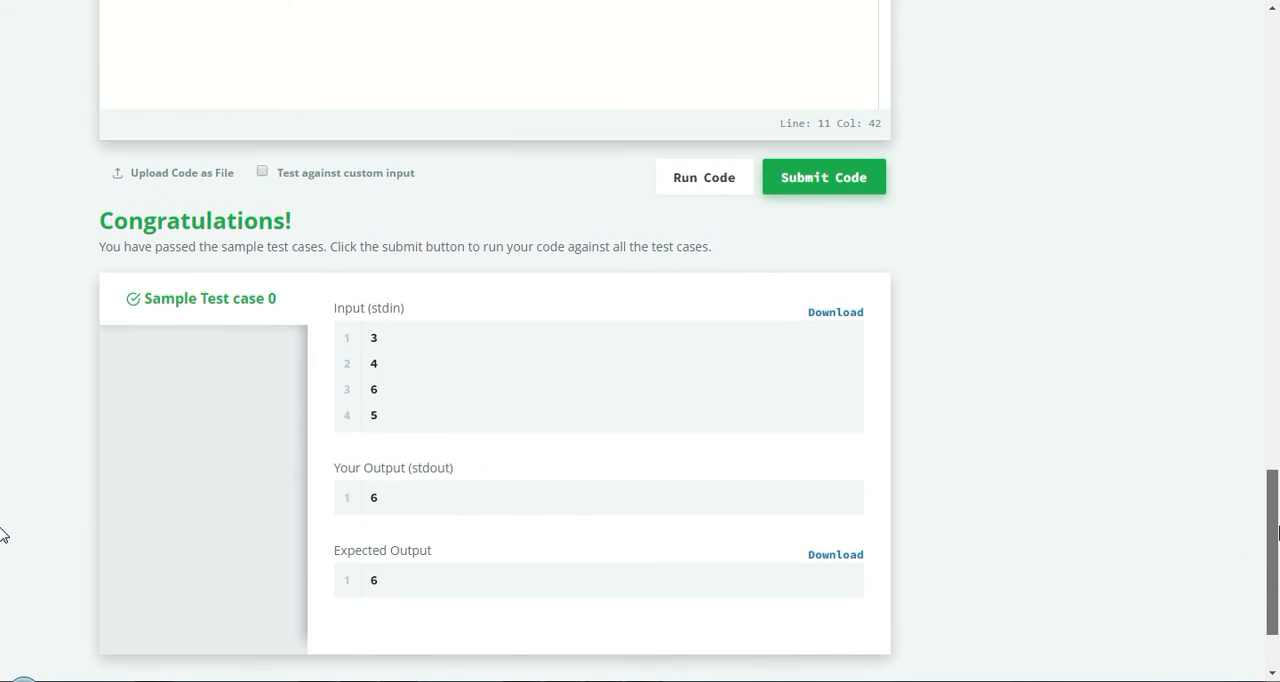
Submit the solution and watch test cases 0–4 pass.
click(823, 173)
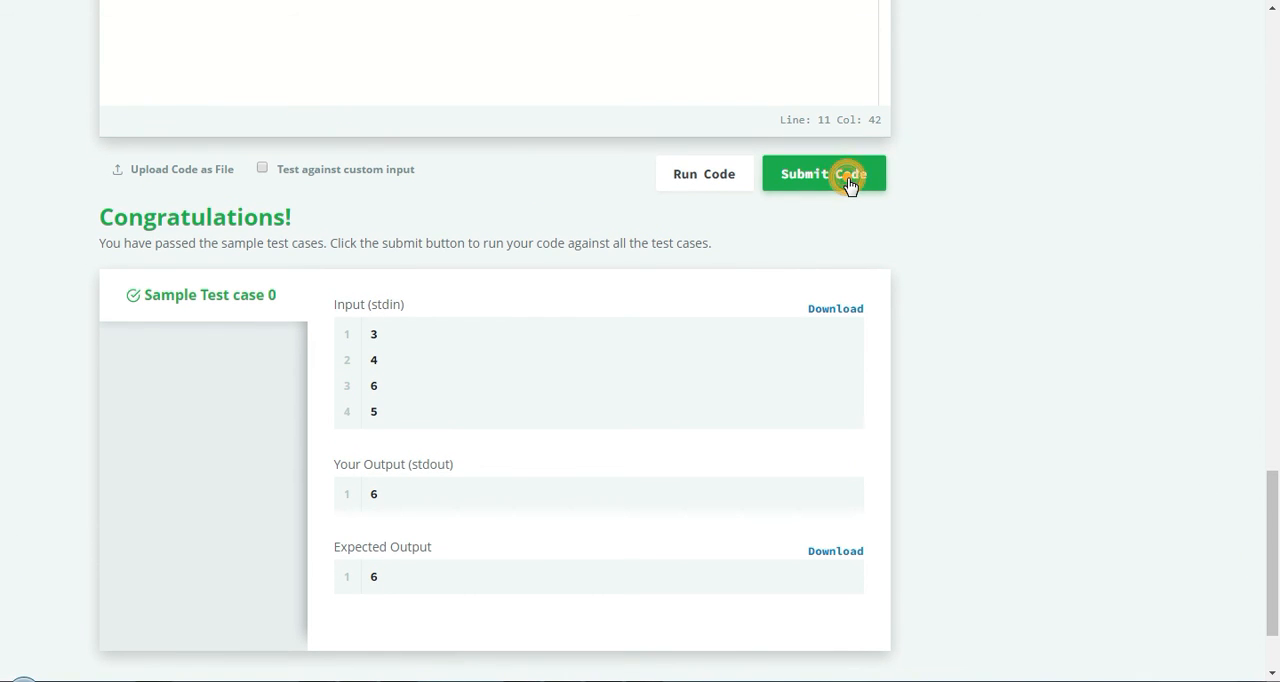
click(823, 173)
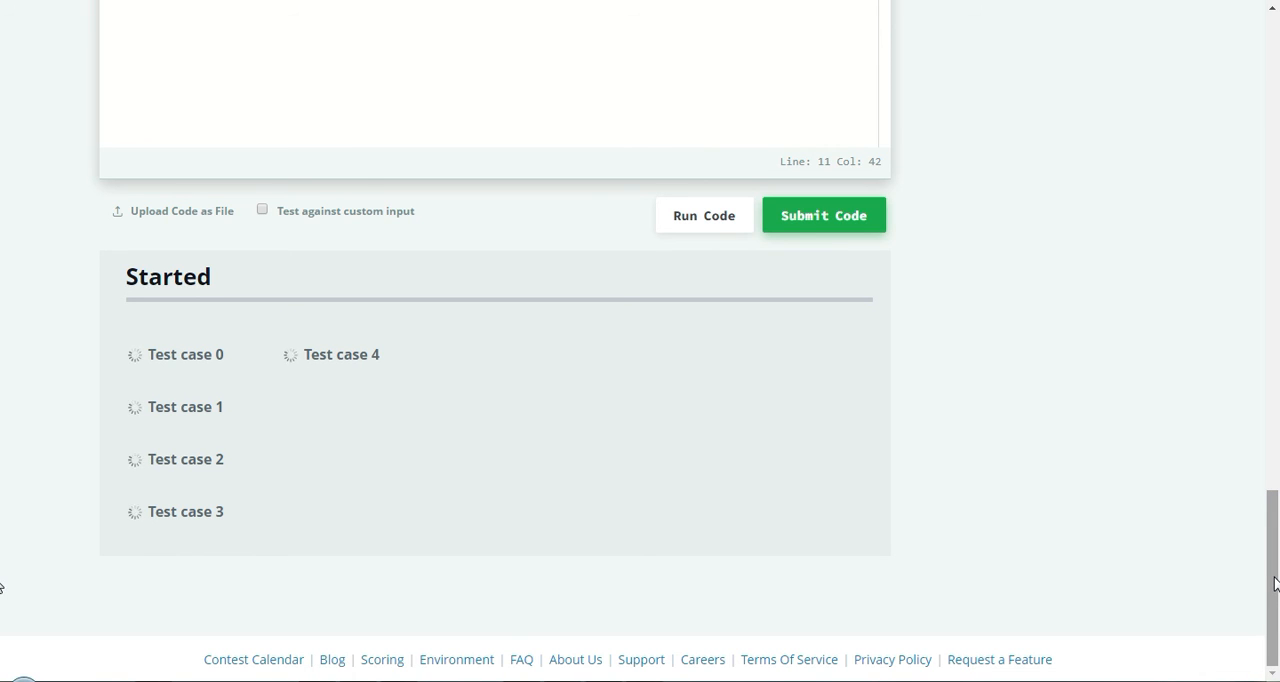
click(823, 214)
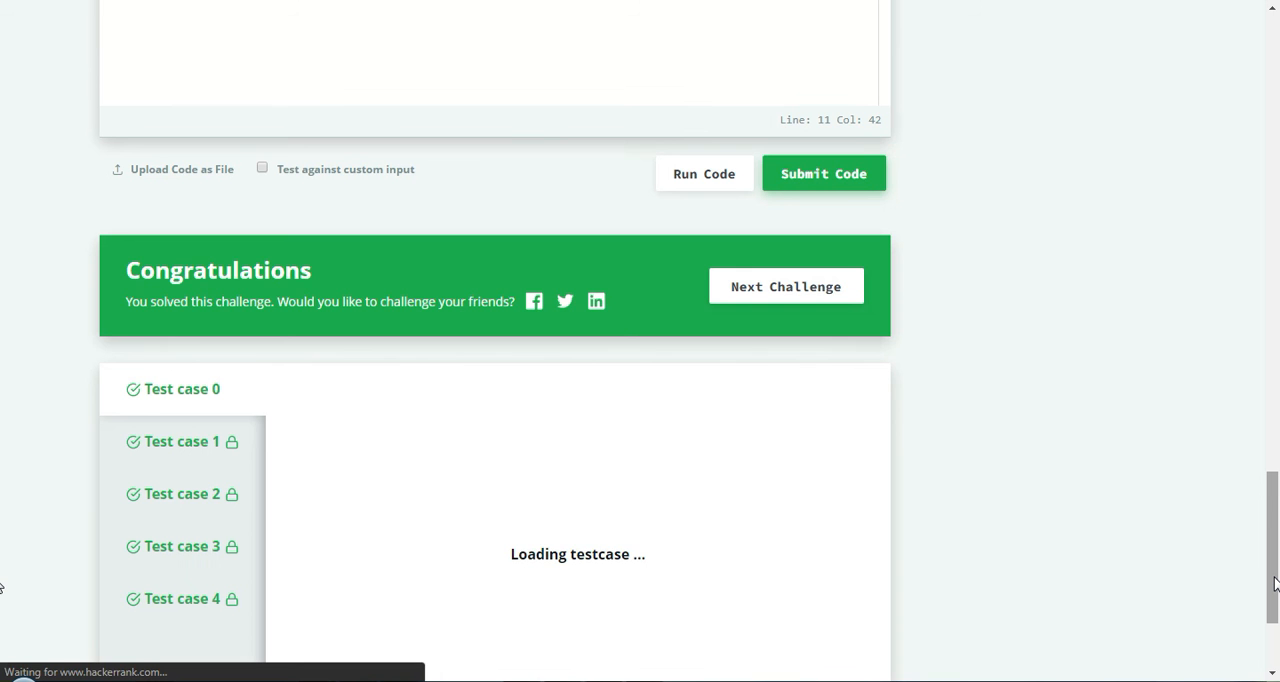